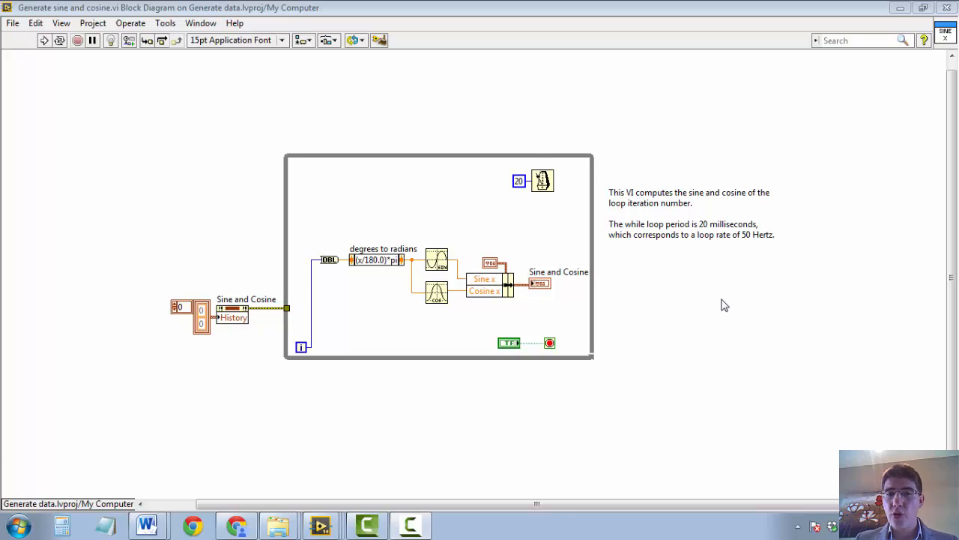
Toggle between front panel and block diagram with Ctrl+E and view the open-window list
key("ctrl+e")
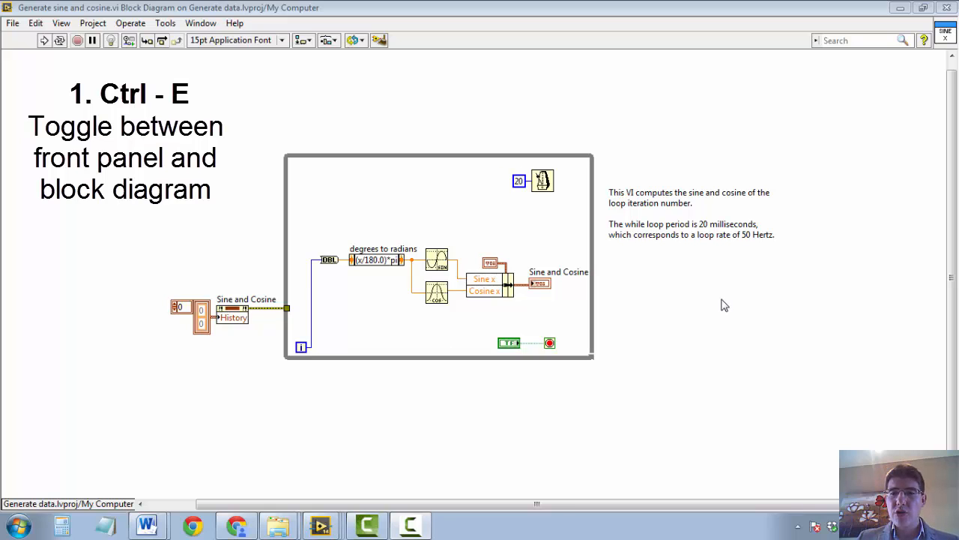
key("ctrl+e")
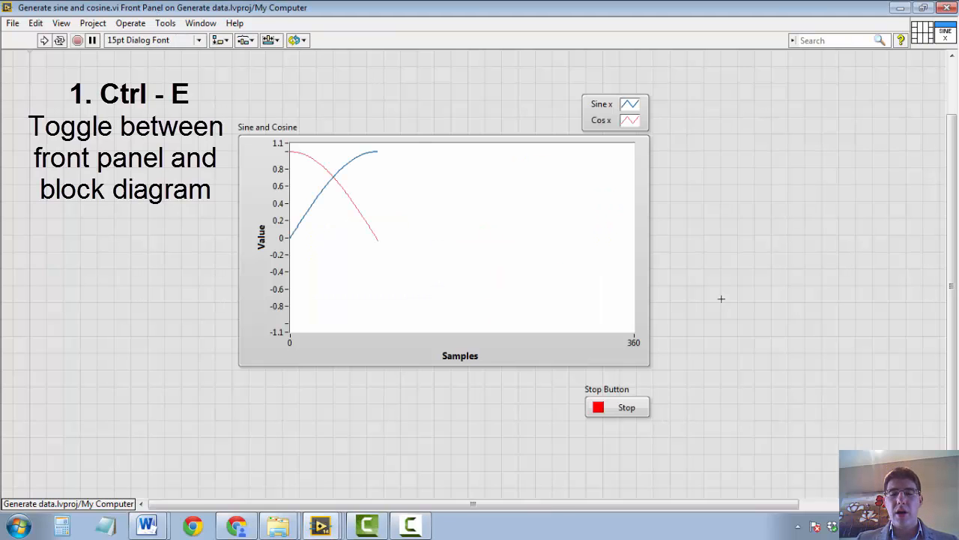
key("ctrl+e")
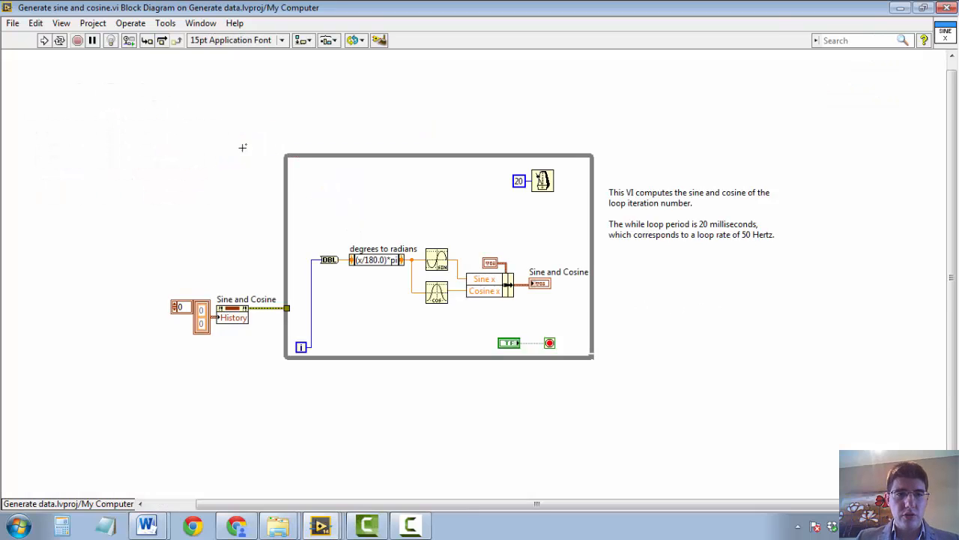
left_click(201, 23)
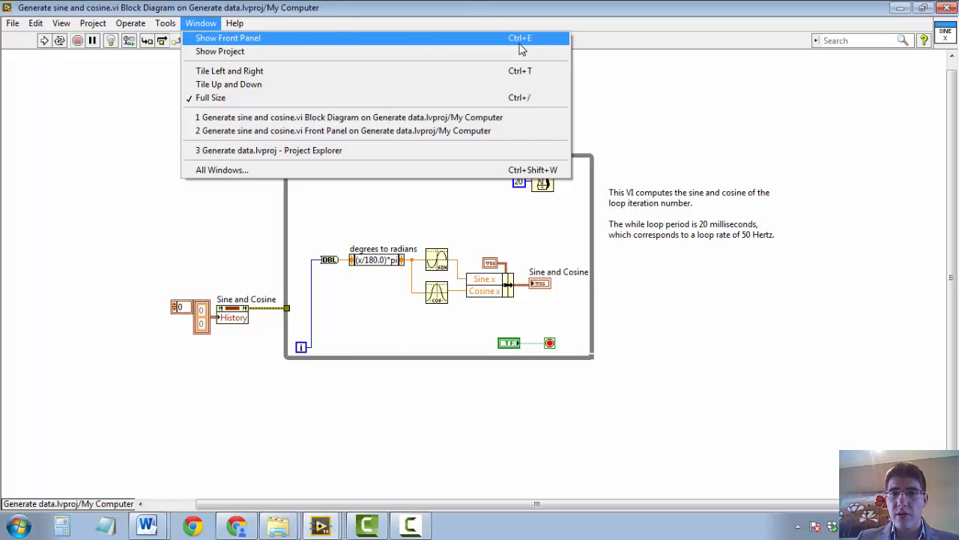
mouse_move(420, 45)
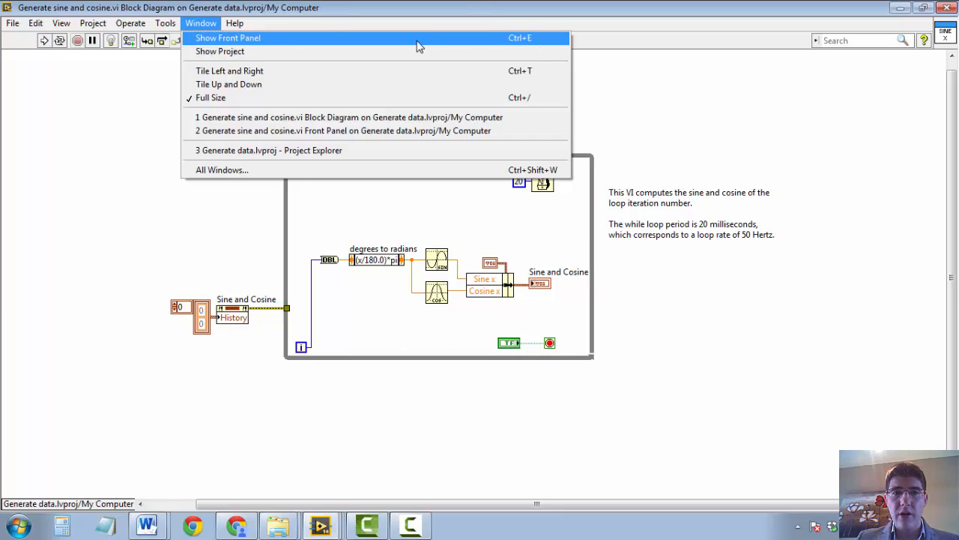
left_click(228, 38)
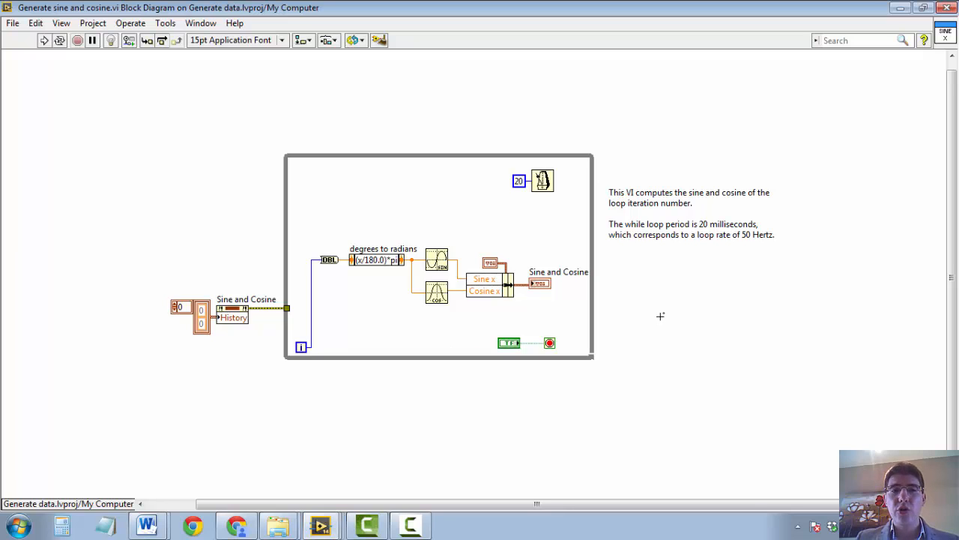
Tile the front panel and block diagram side by side, then maximize the block diagram
key("ctrl+t")
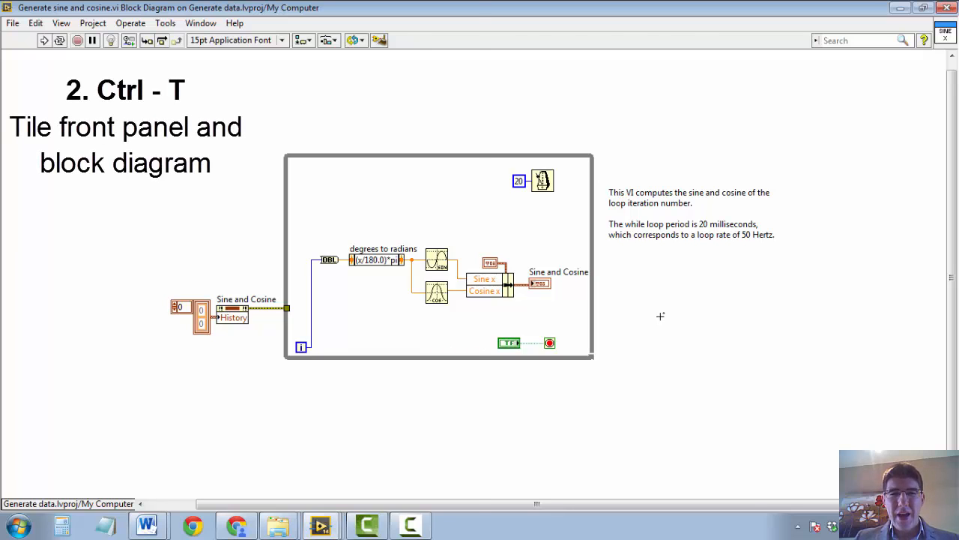
key("ctrl+t")
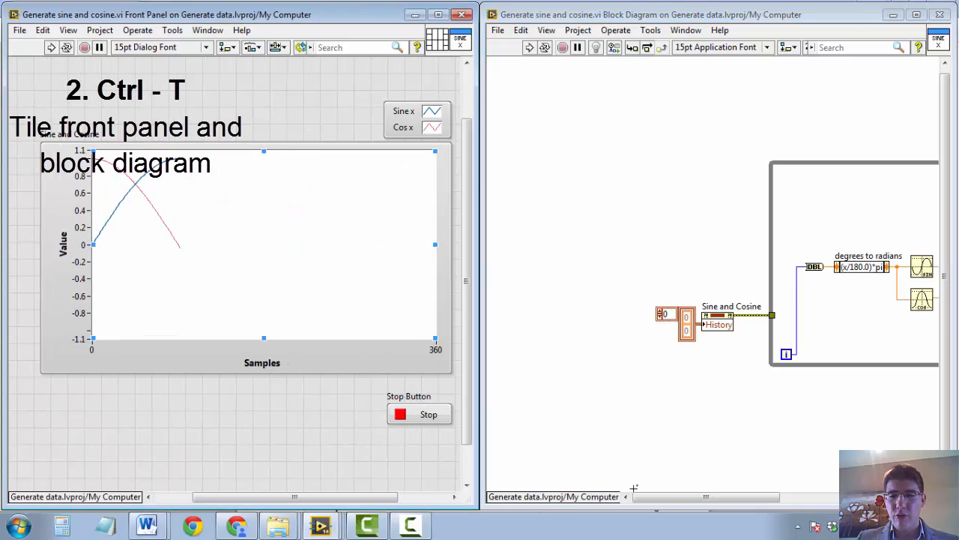
key("ctrl+t")
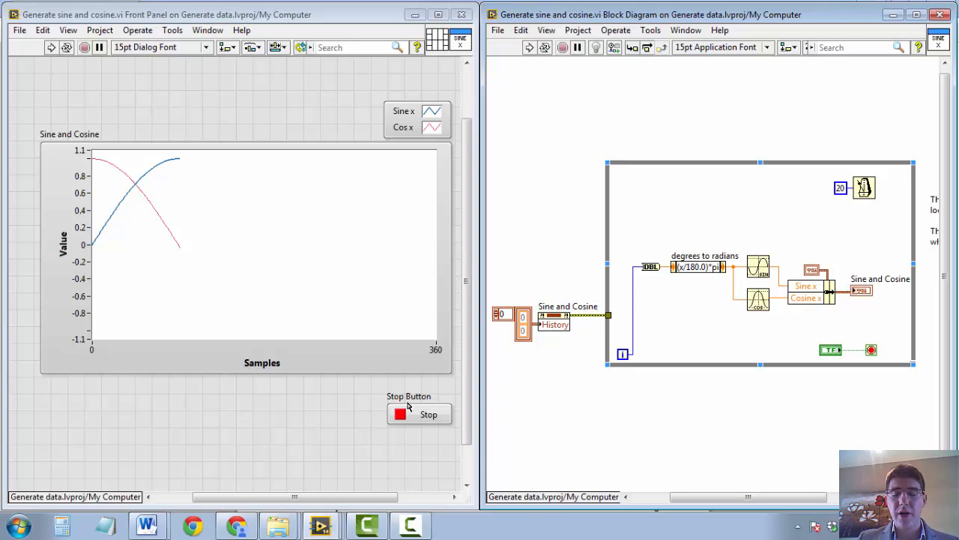
mouse_move(614, 428)
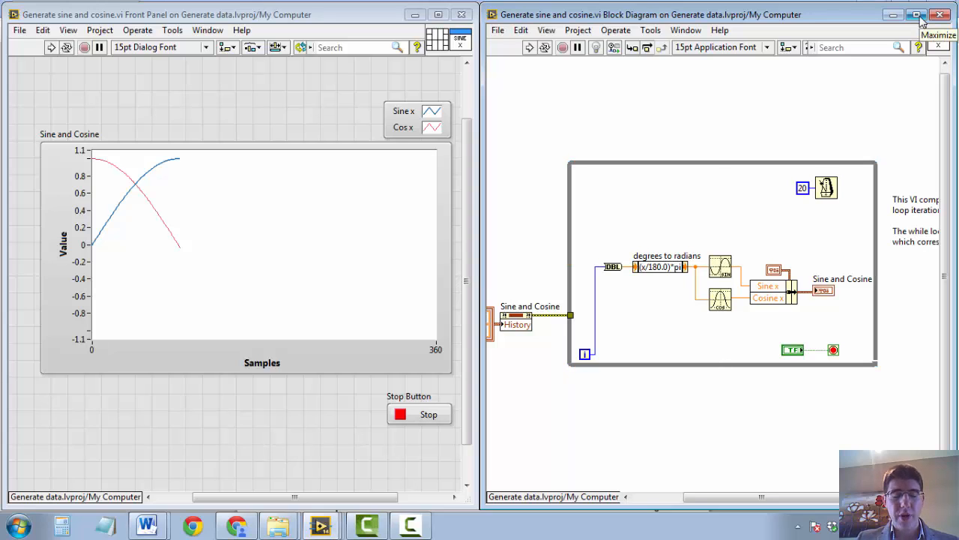
left_click(916, 15)
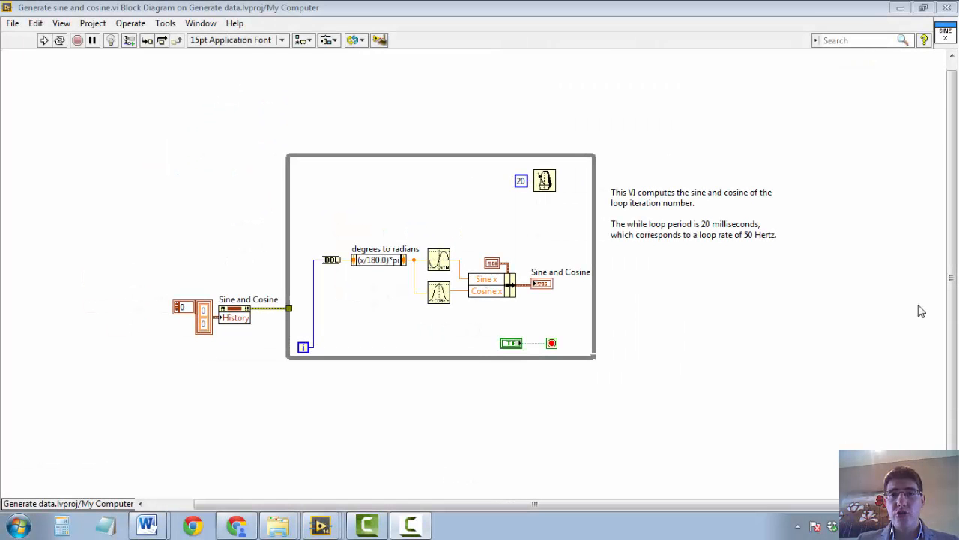
mouse_move(899, 304)
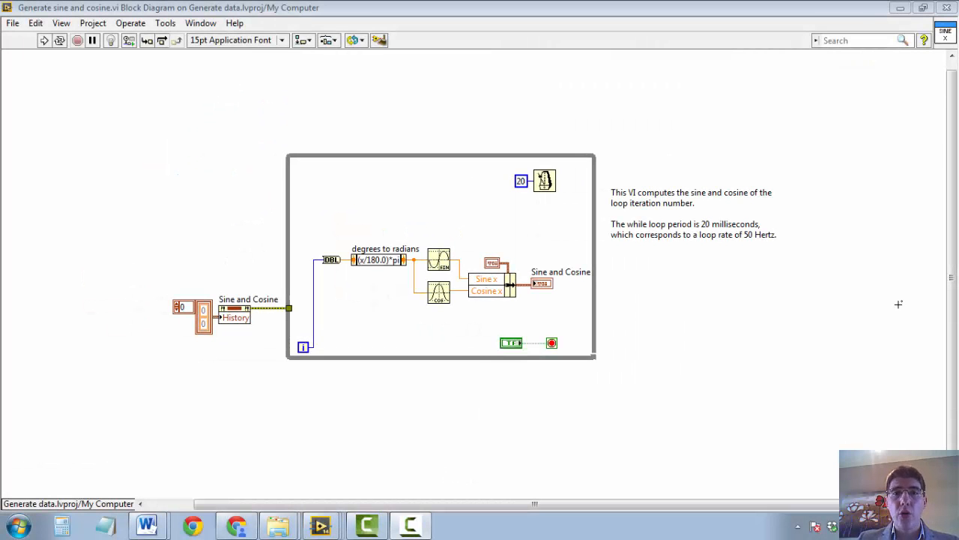
Drag the small orange node off its wires and clear the broken wires with Ctrl+B
key("ctrl+b")
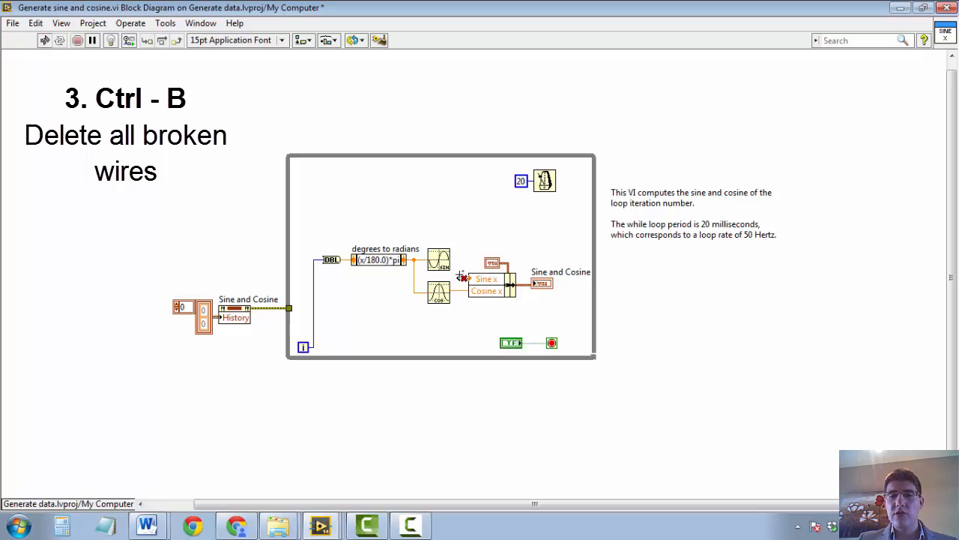
mouse_move(483, 320)
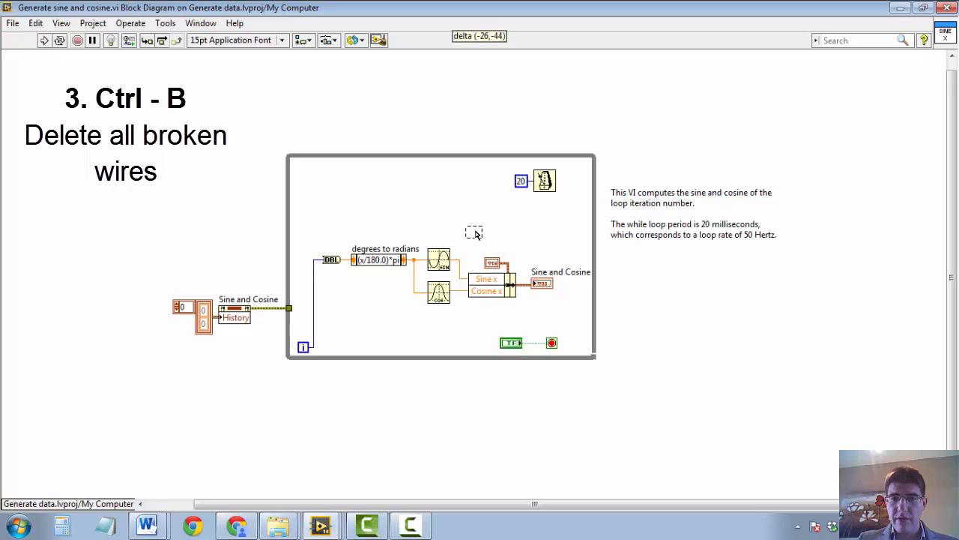
left_click_drag(492, 262, 473, 230)
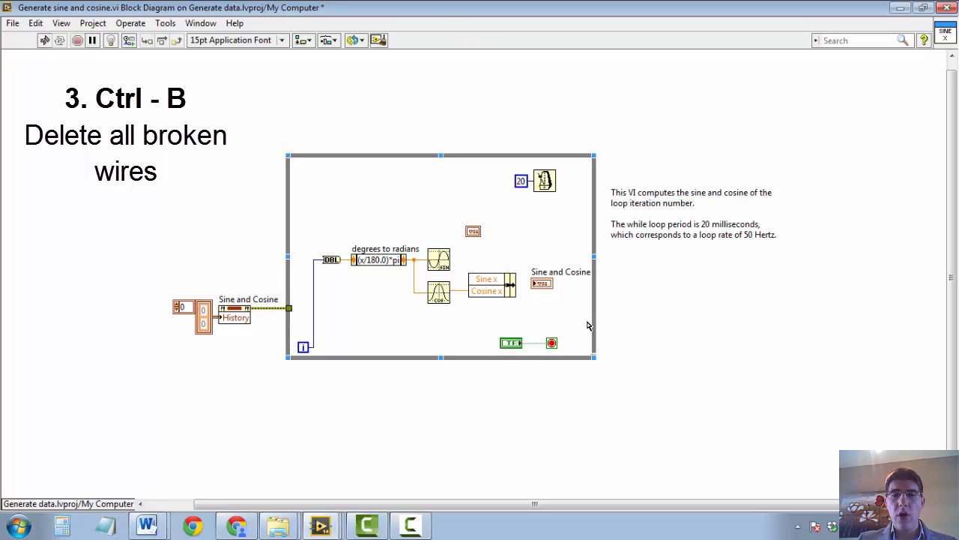
mouse_move(539, 302)
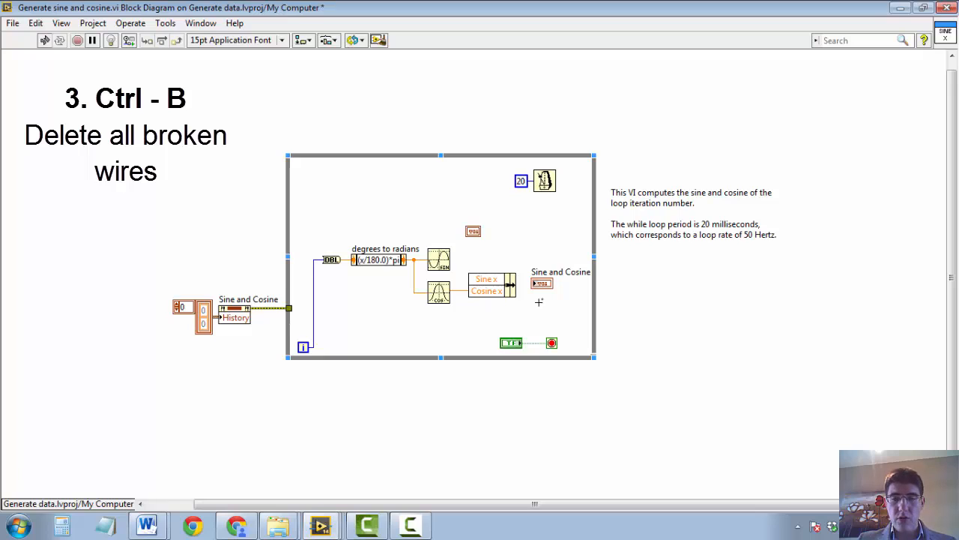
key("ctrl+b")
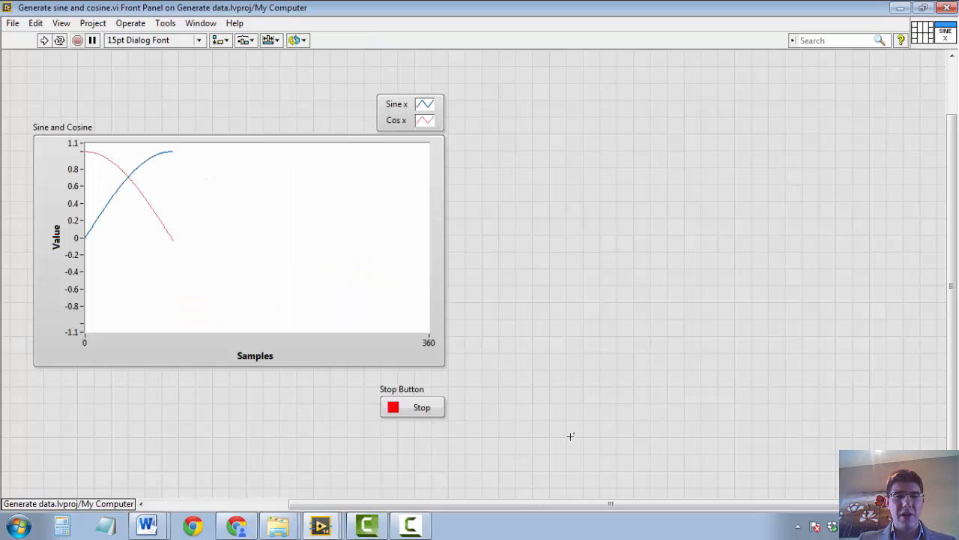
Run the VI so the front panel plots full sine and cosine curves
key("ctrl+r")
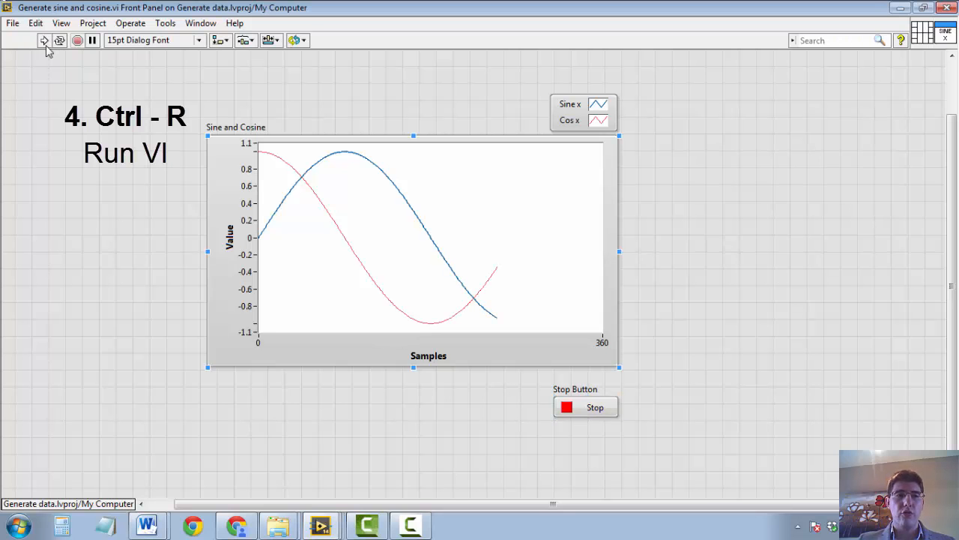
left_click(45, 39)
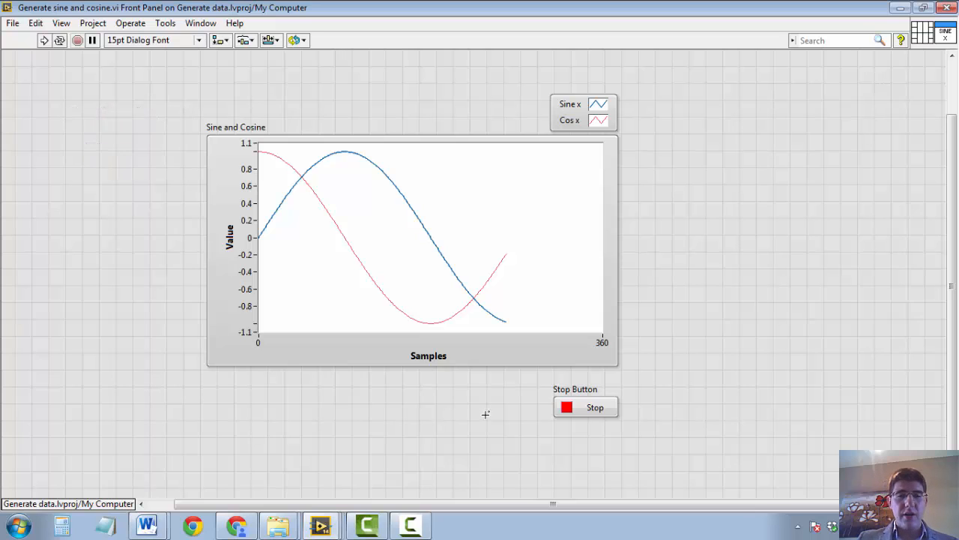
mouse_move(446, 432)
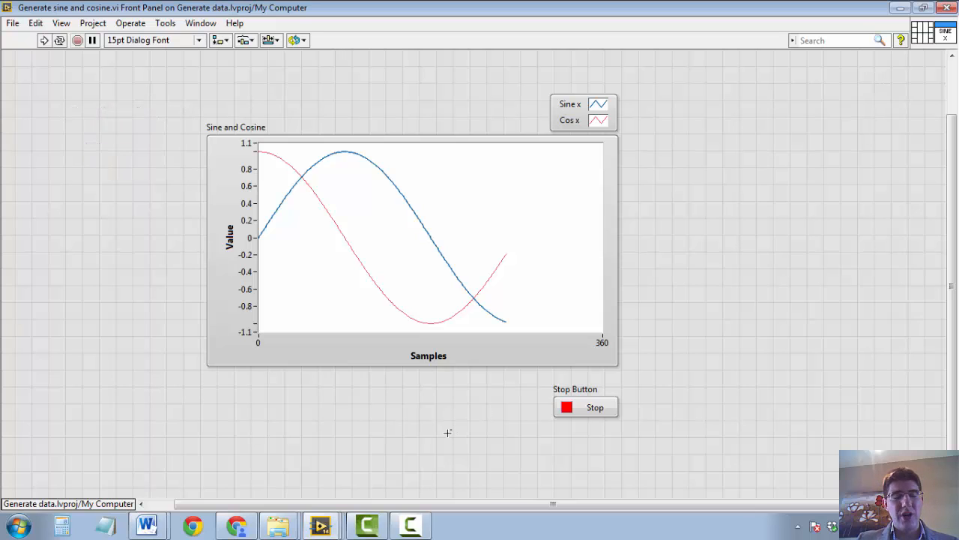
Assign Escape as the Stop button's toggle key in its Key Navigation properties and confirm
left_click(412, 252)
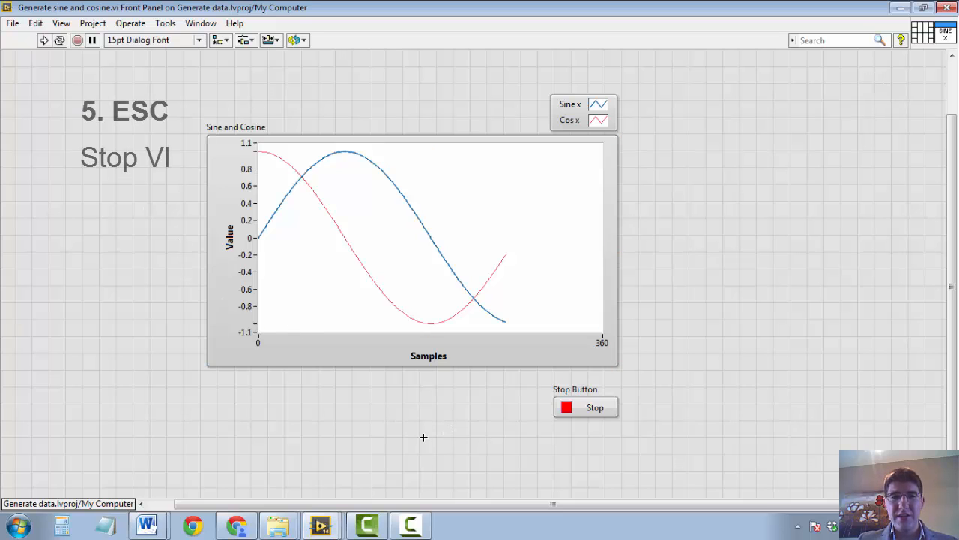
left_click(586, 407)
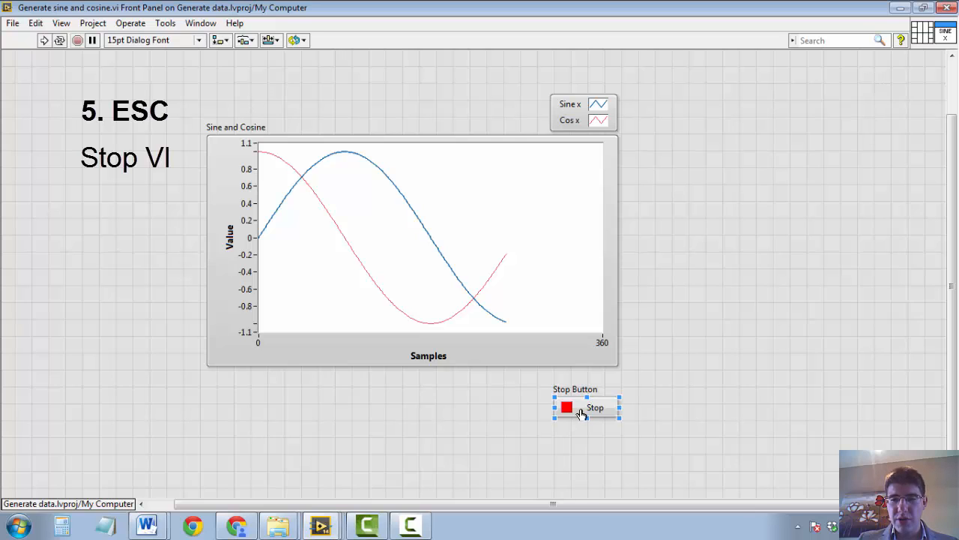
right_click(567, 407)
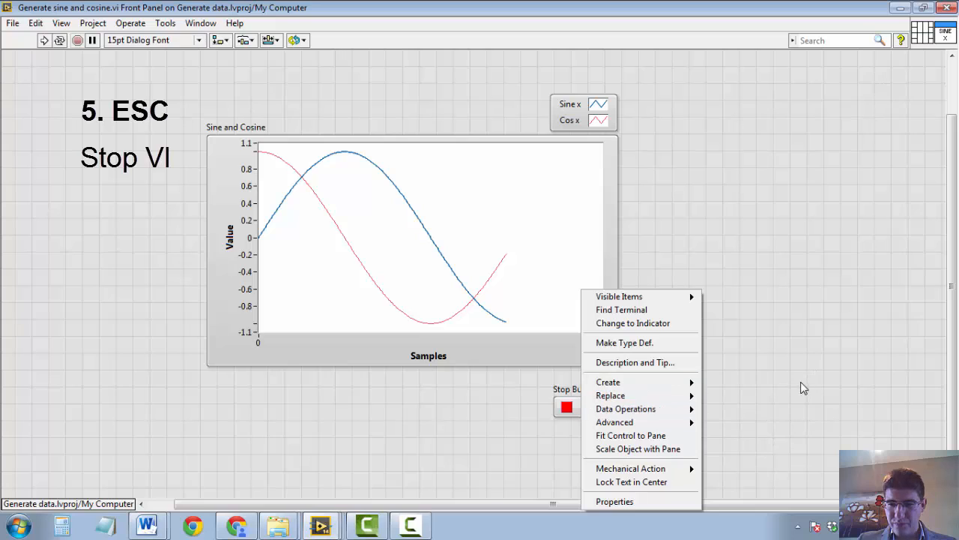
mouse_move(615, 423)
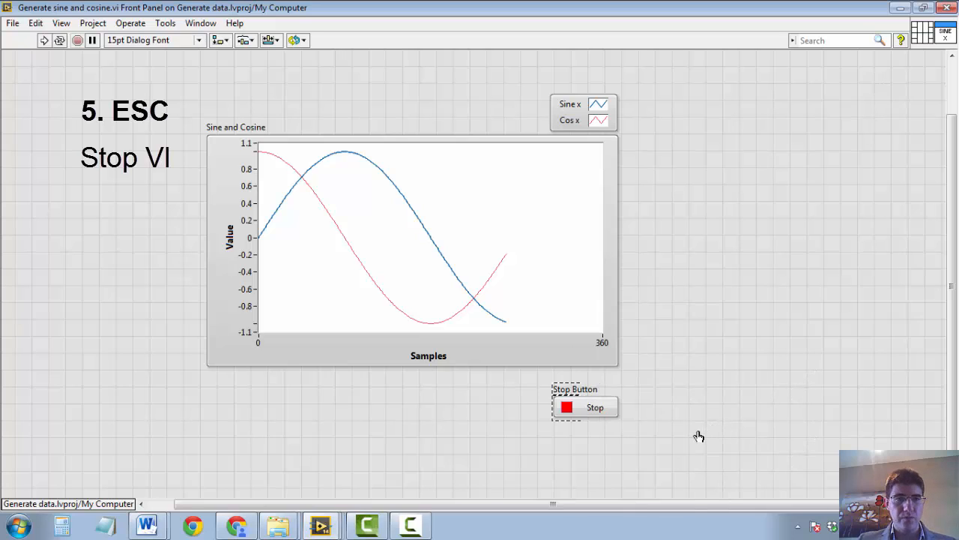
mouse_move(718, 381)
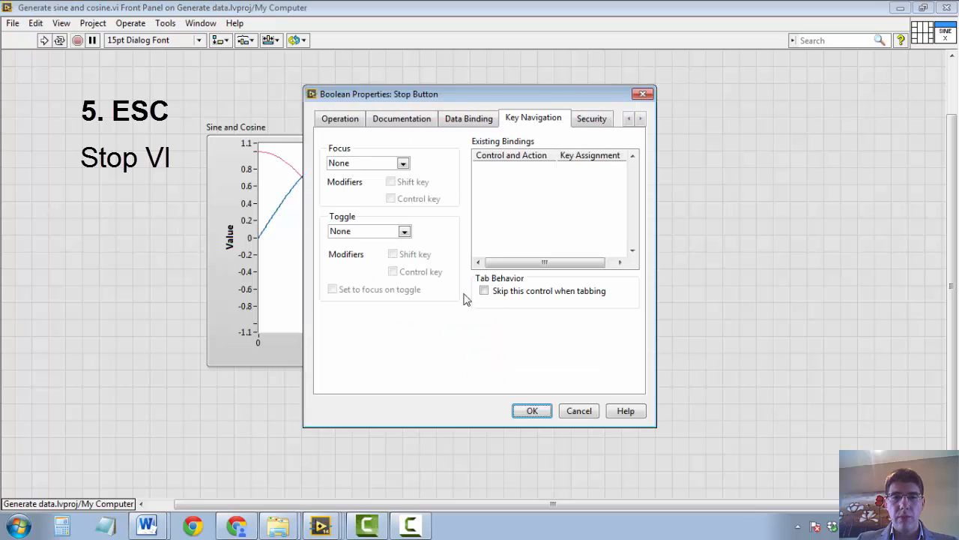
left_click(404, 231)
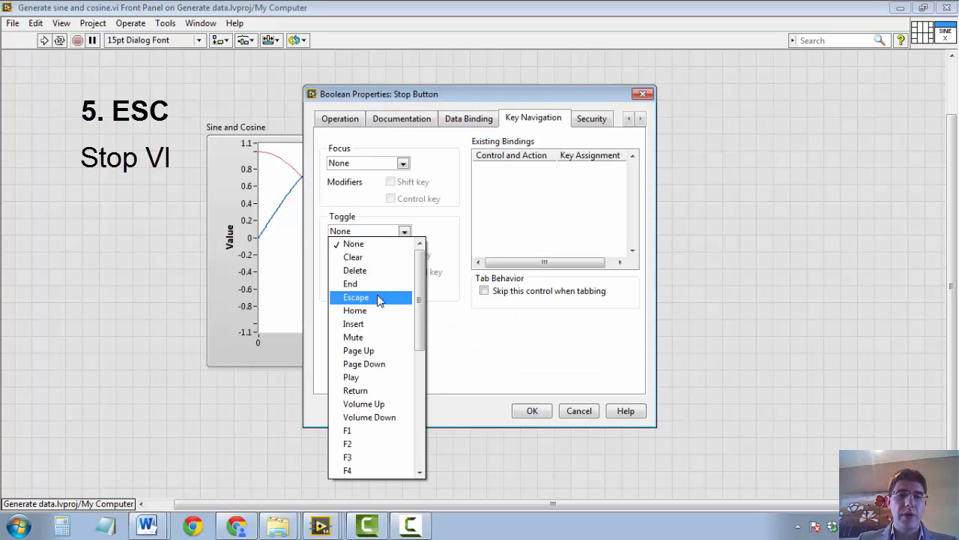
left_click(356, 296)
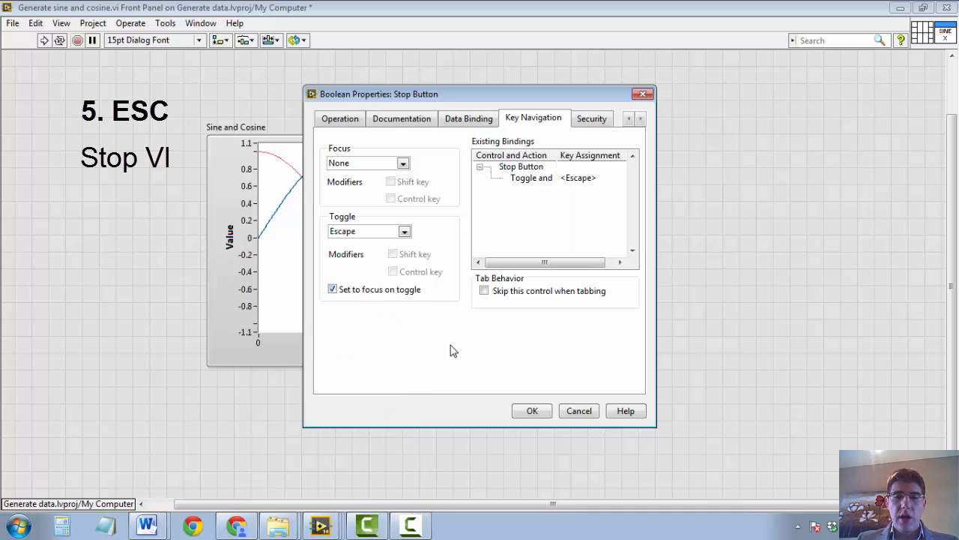
left_click(532, 410)
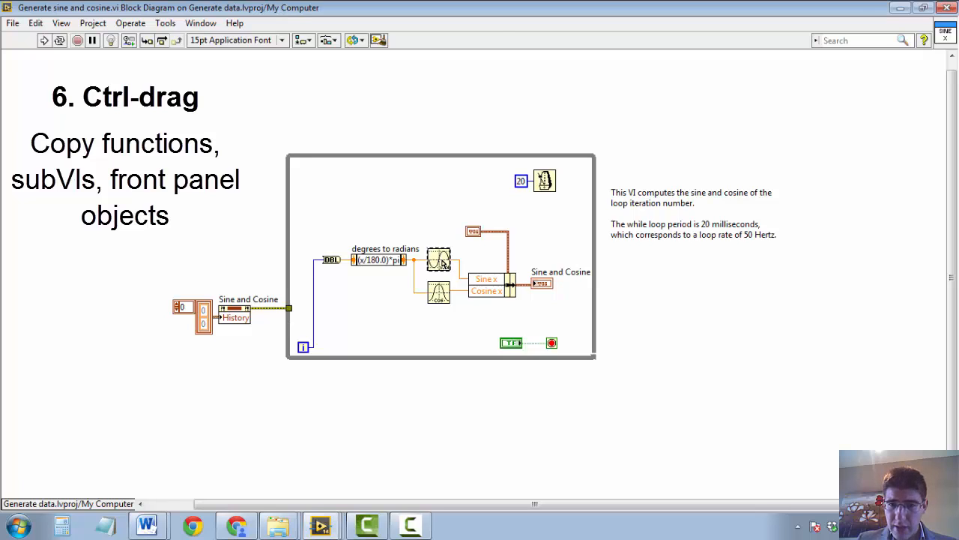
Ctrl-drag a copy of the sine function inside the loop, then deselect the graph
left_click_drag(438, 261, 447, 204)
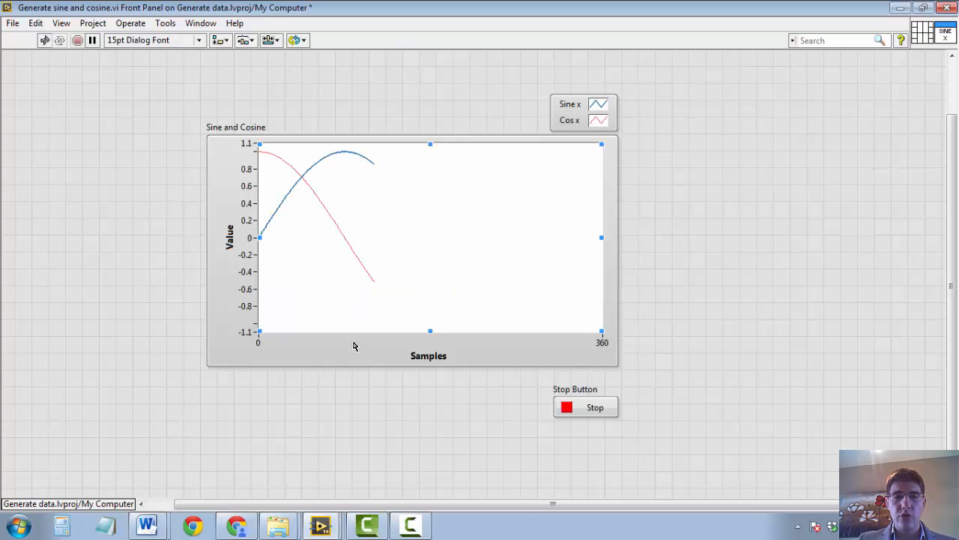
left_click(586, 408)
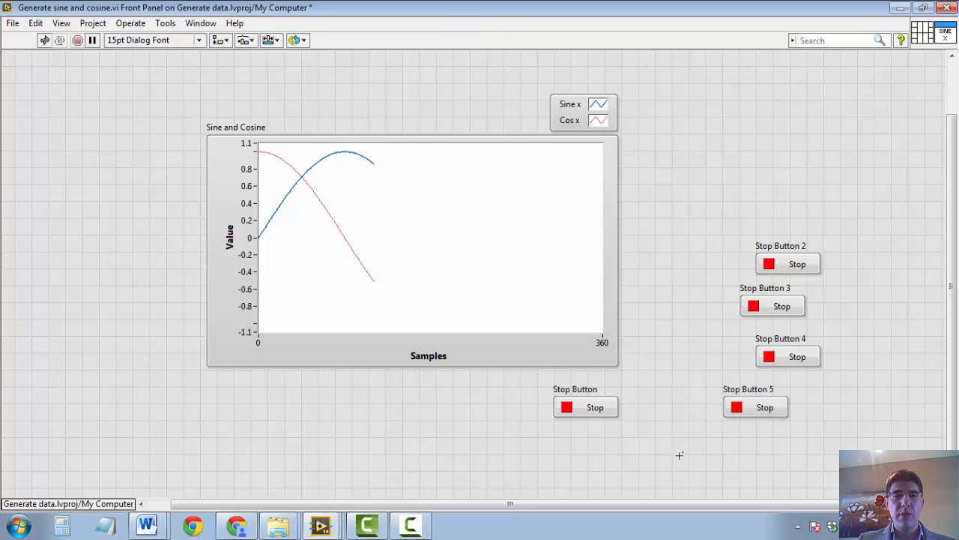
mouse_move(665, 448)
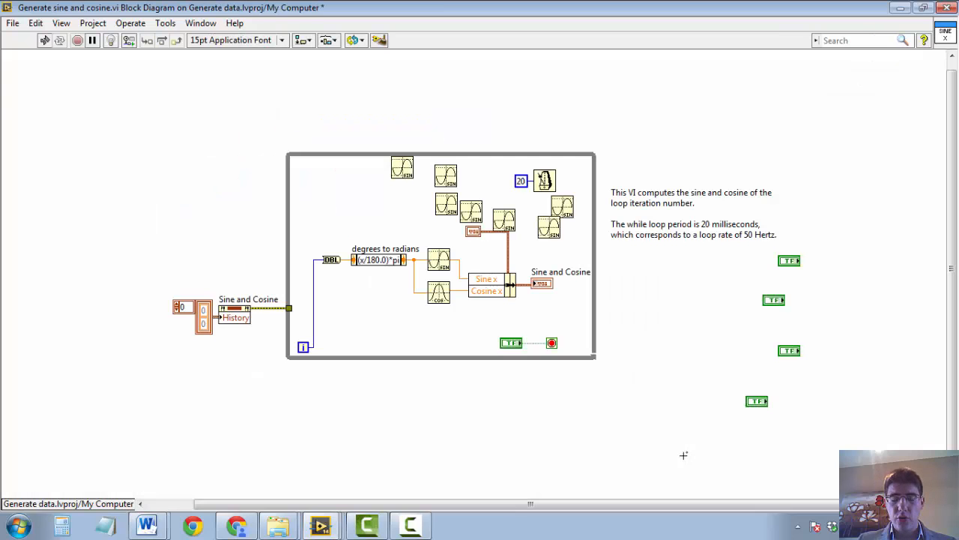
mouse_move(479, 258)
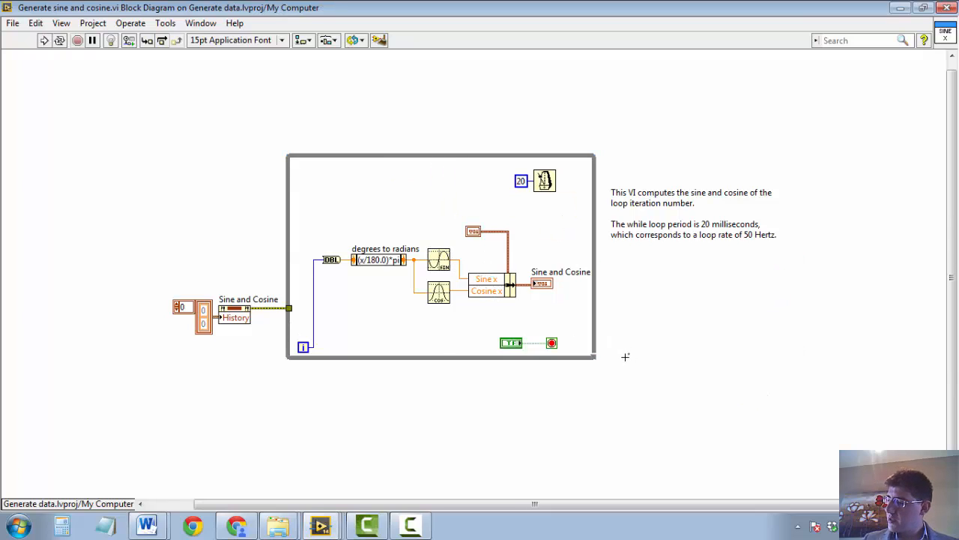
mouse_move(594, 303)
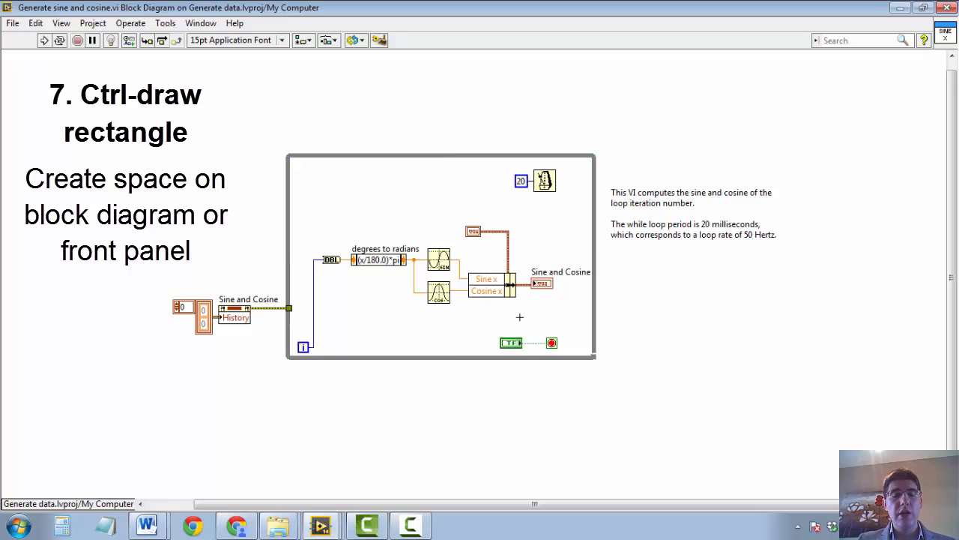
mouse_move(521, 319)
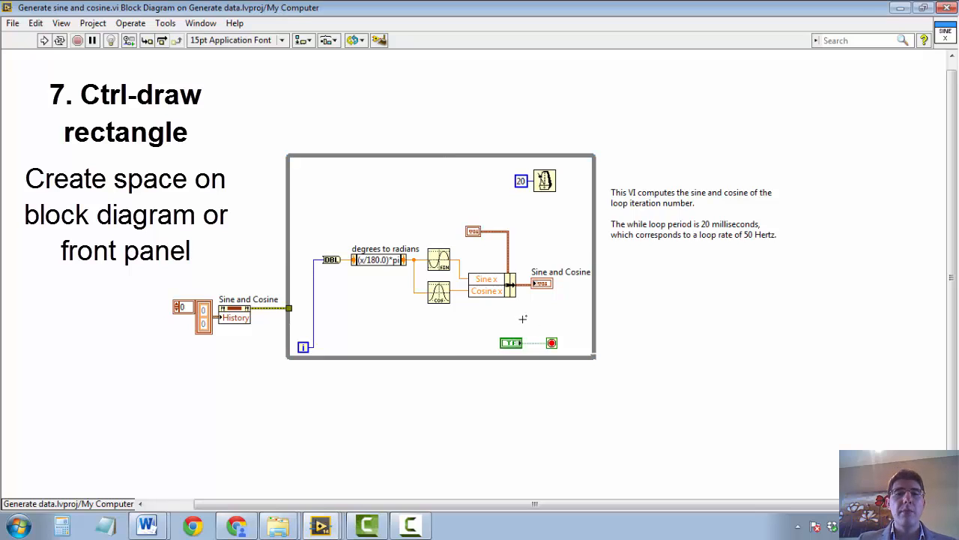
mouse_move(525, 321)
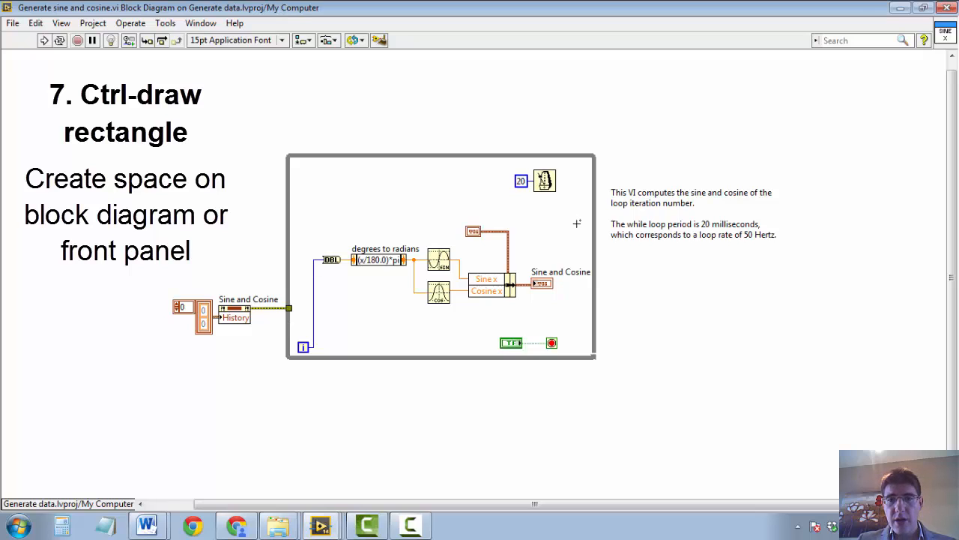
Ctrl-drag rectangles to insert empty space inside the while loop, widening and heightening it
left_click_drag(577, 223, 673, 237)
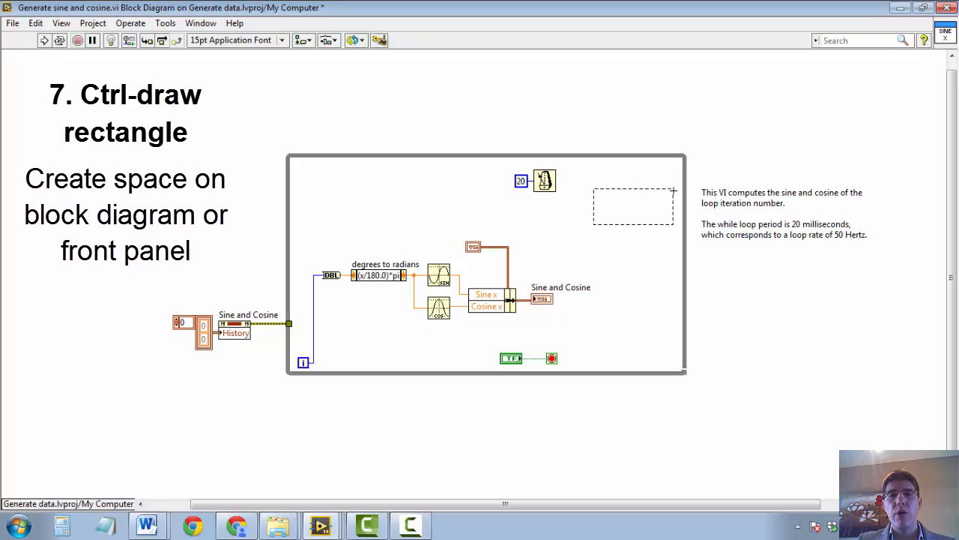
left_click_drag(671, 192, 897, 208)
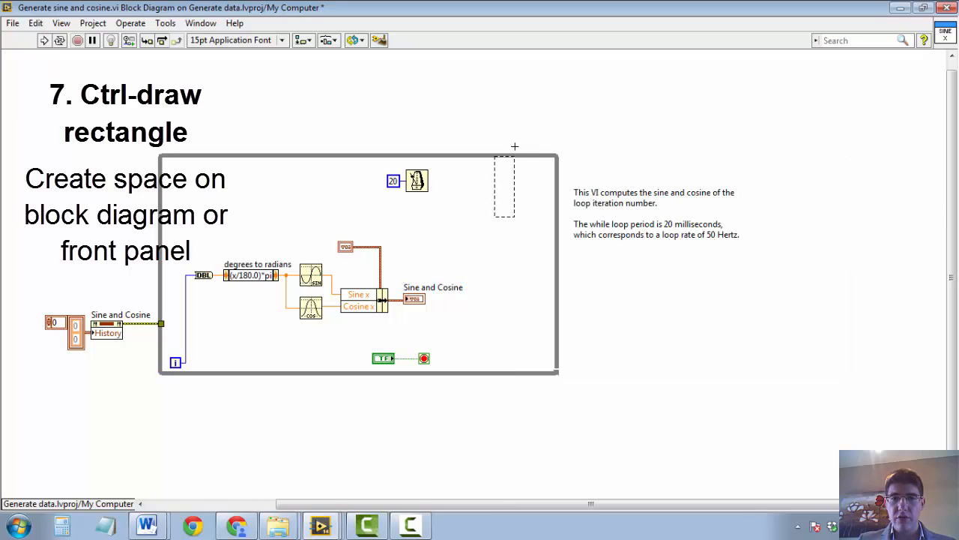
scroll("down", 3)
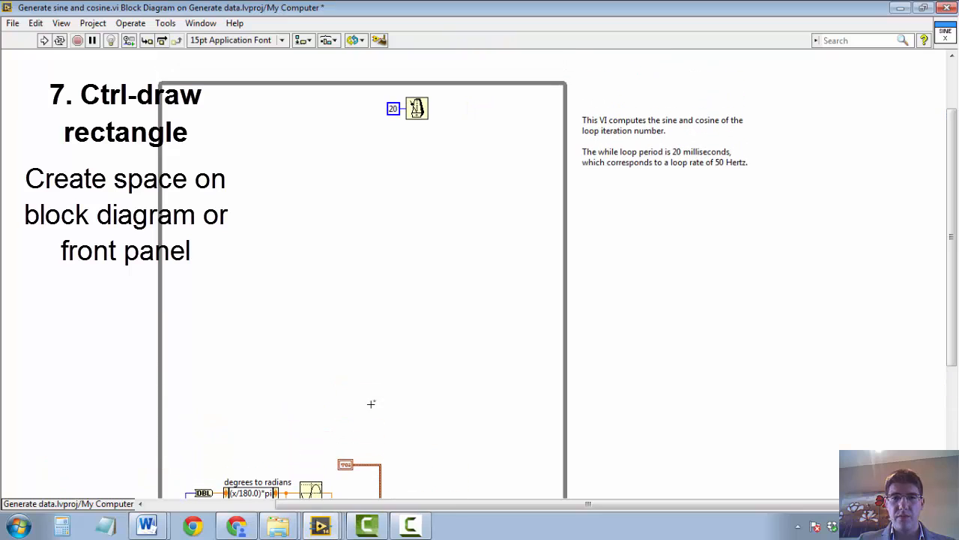
mouse_move(516, 277)
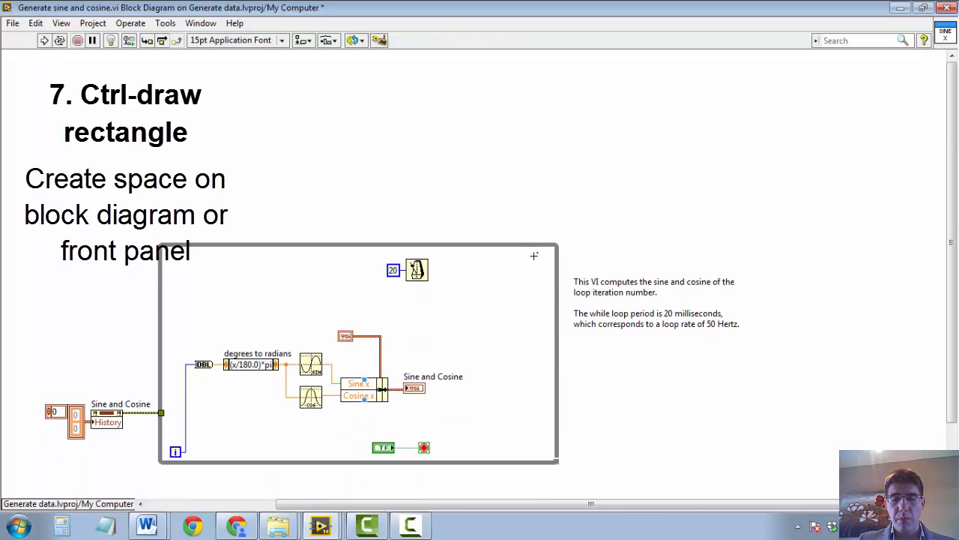
left_click_drag(488, 282, 533, 313)
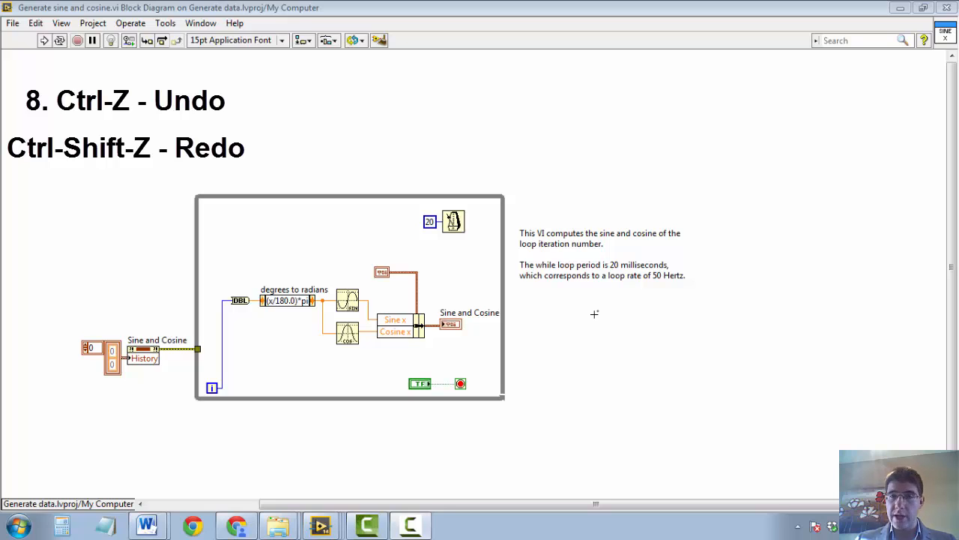
mouse_move(384, 317)
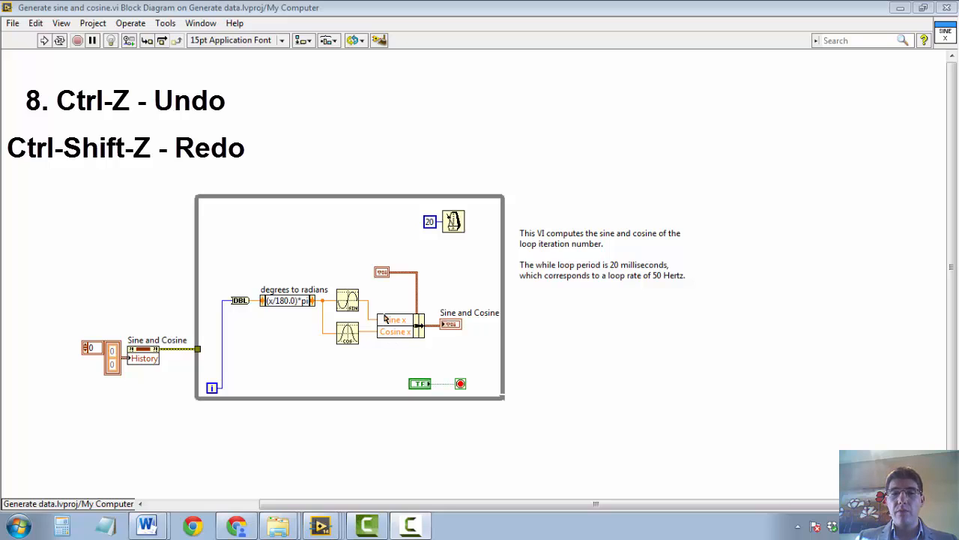
mouse_move(368, 310)
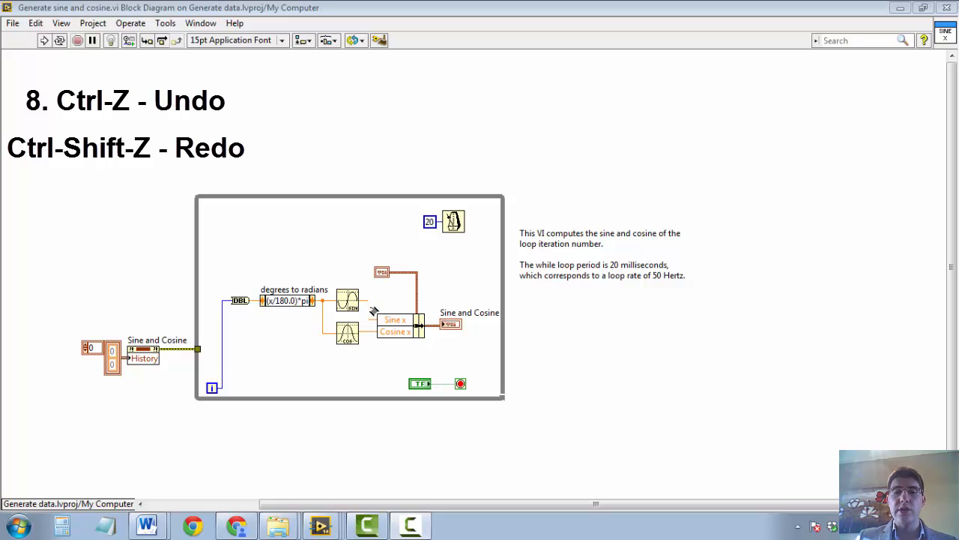
mouse_move(372, 311)
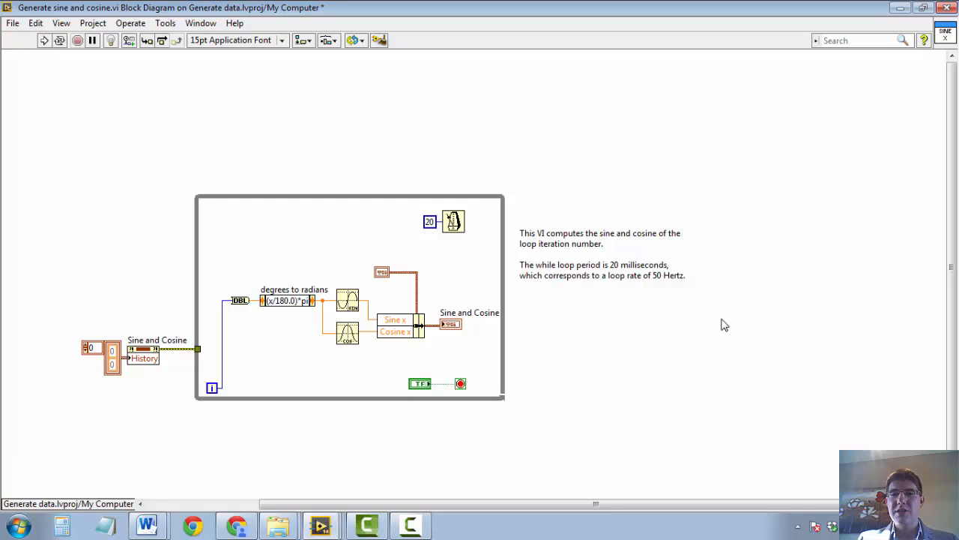
key("ctrl+h")
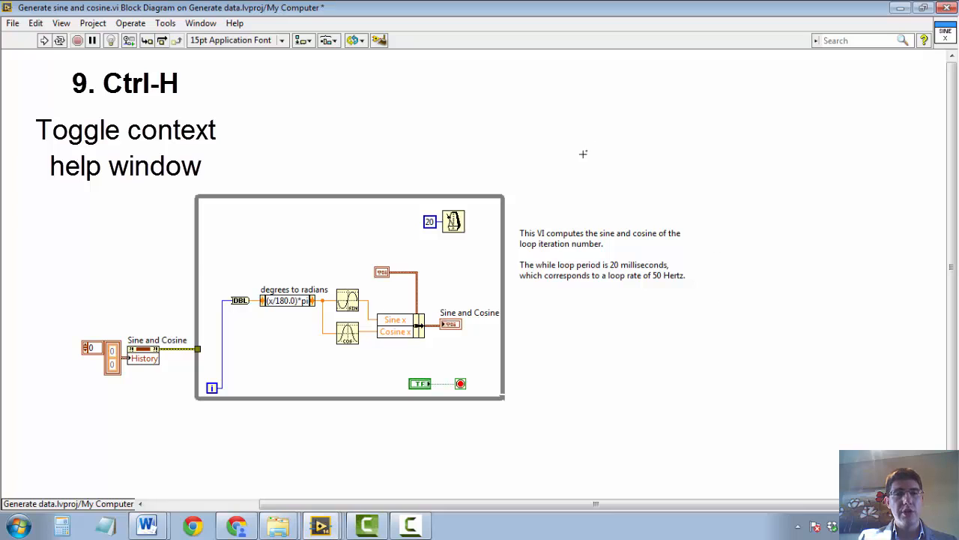
key("ctrl+h")
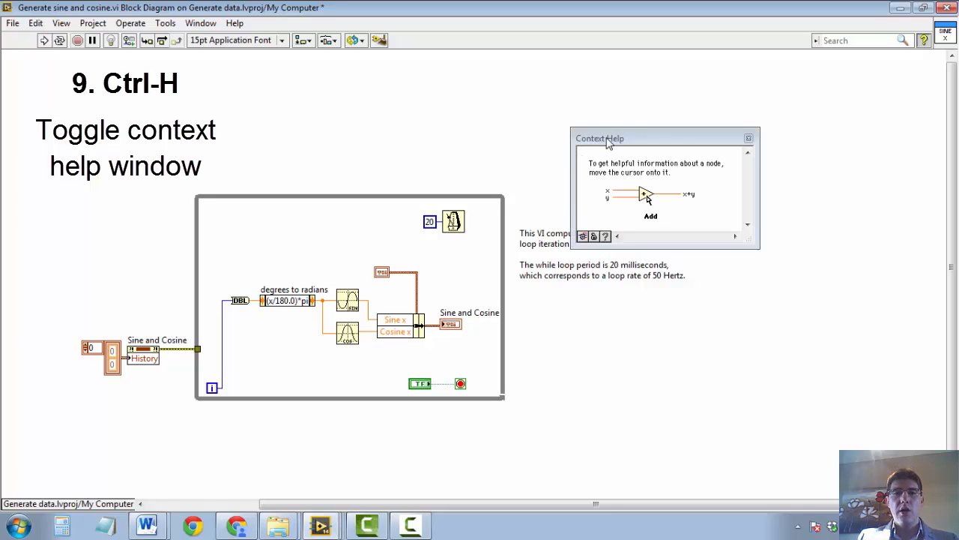
left_click_drag(600, 137, 573, 93)
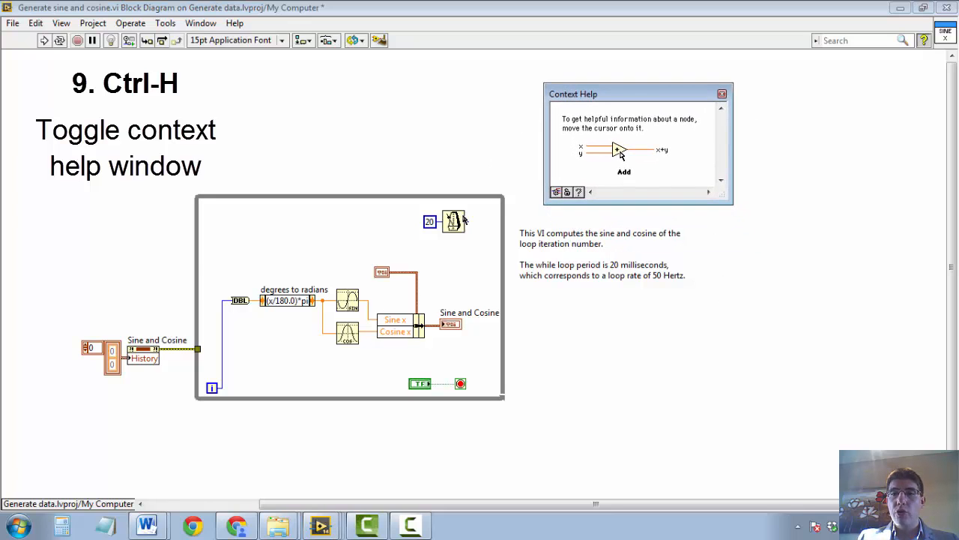
mouse_move(452, 222)
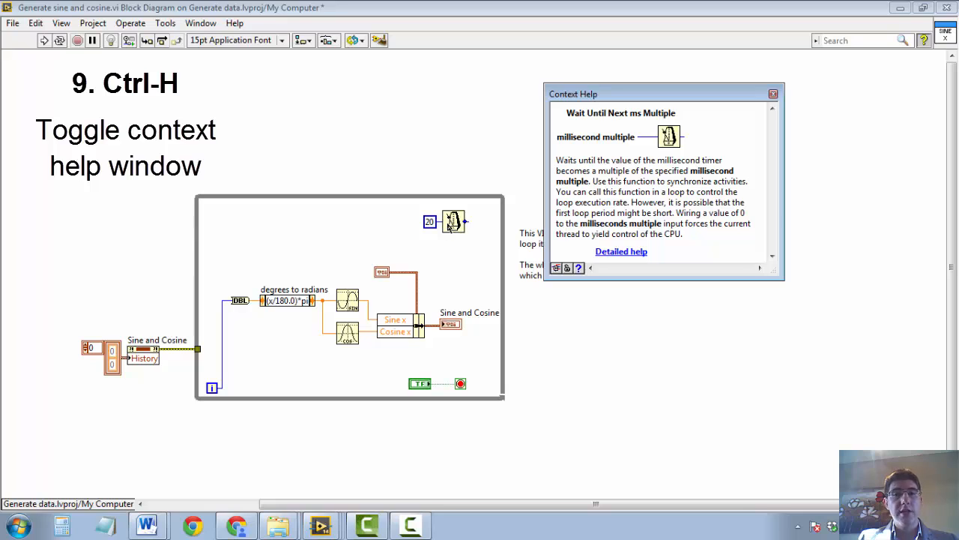
mouse_move(453, 231)
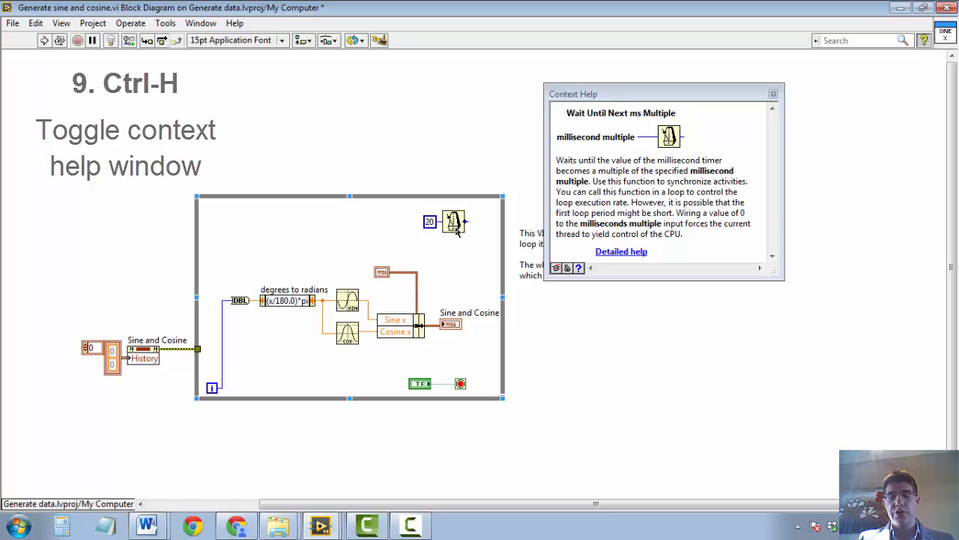
key("ctrl+h")
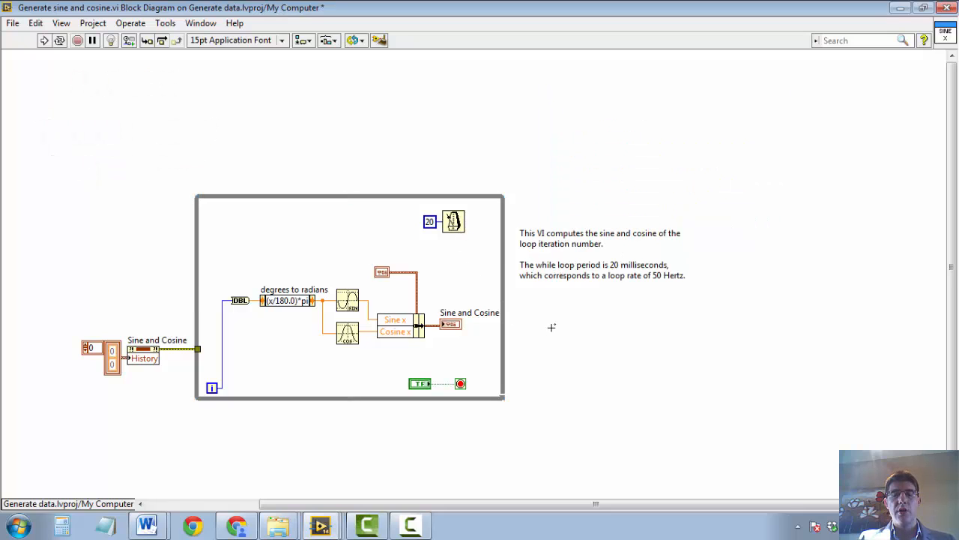
mouse_move(549, 328)
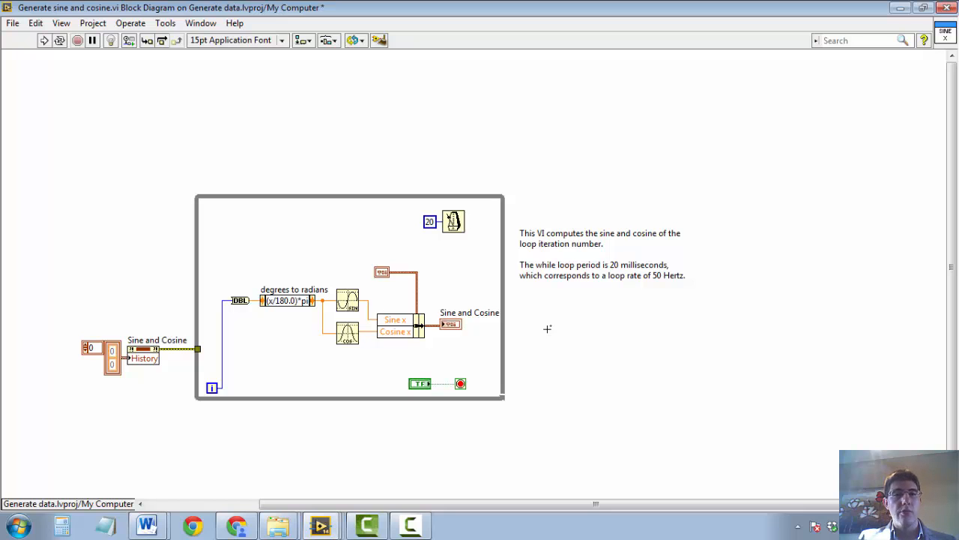
key("ctrl+shift+a")
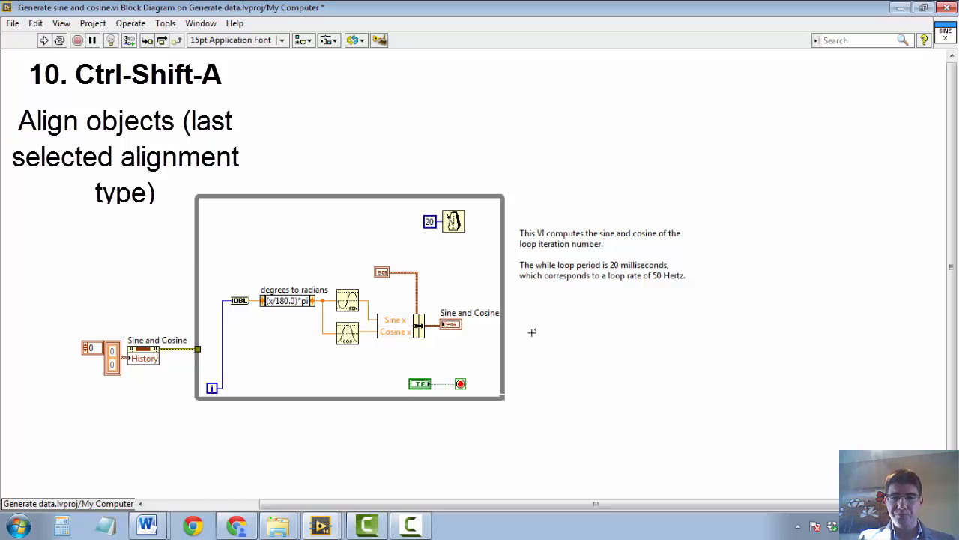
mouse_move(362, 307)
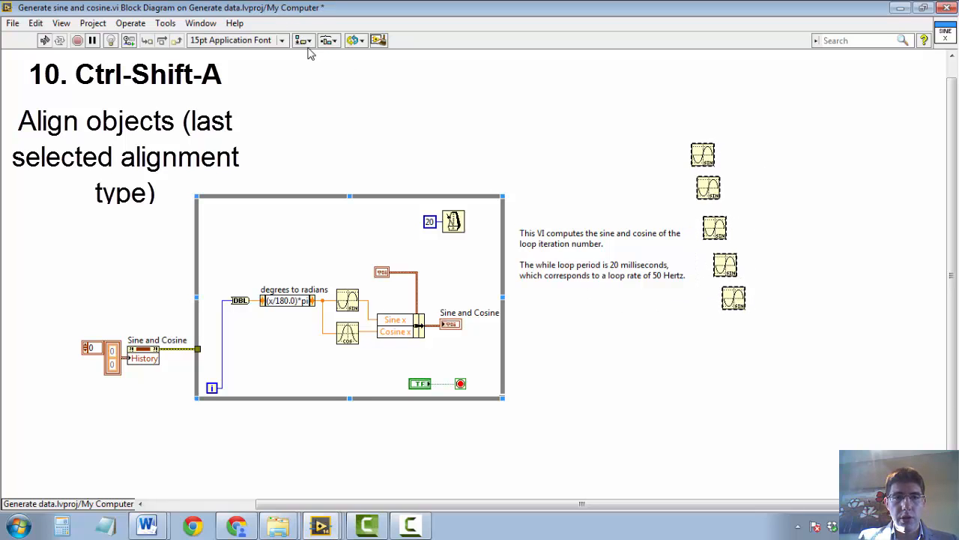
left_click(303, 39)
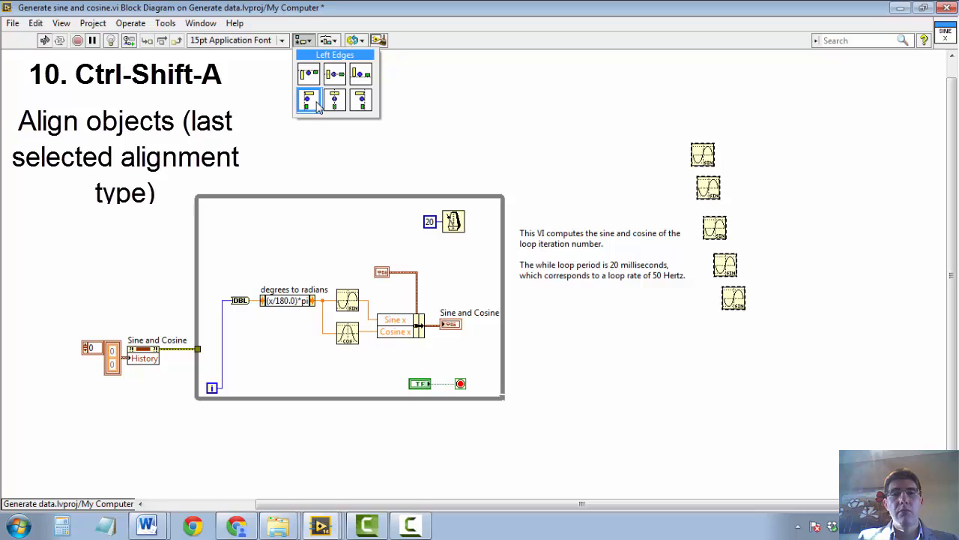
left_click(309, 98)
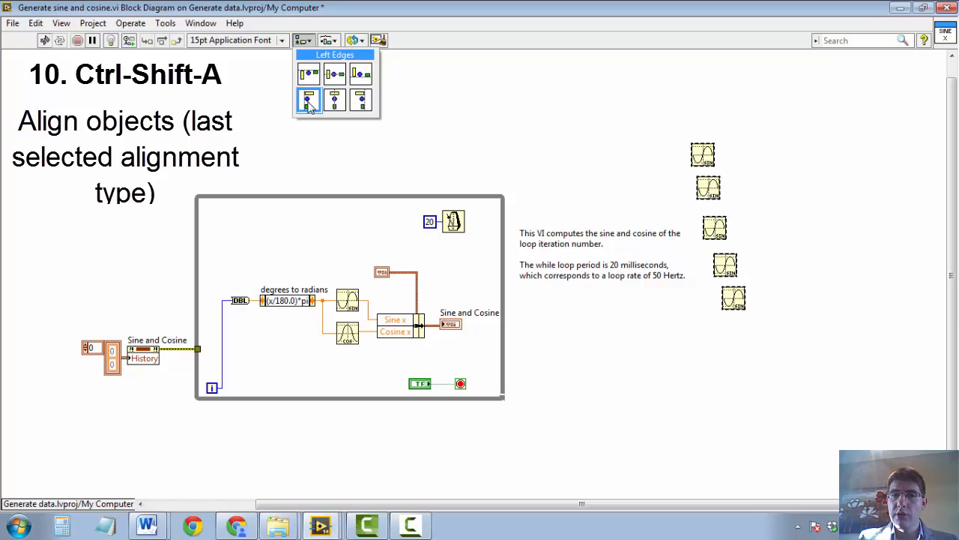
left_click(309, 99)
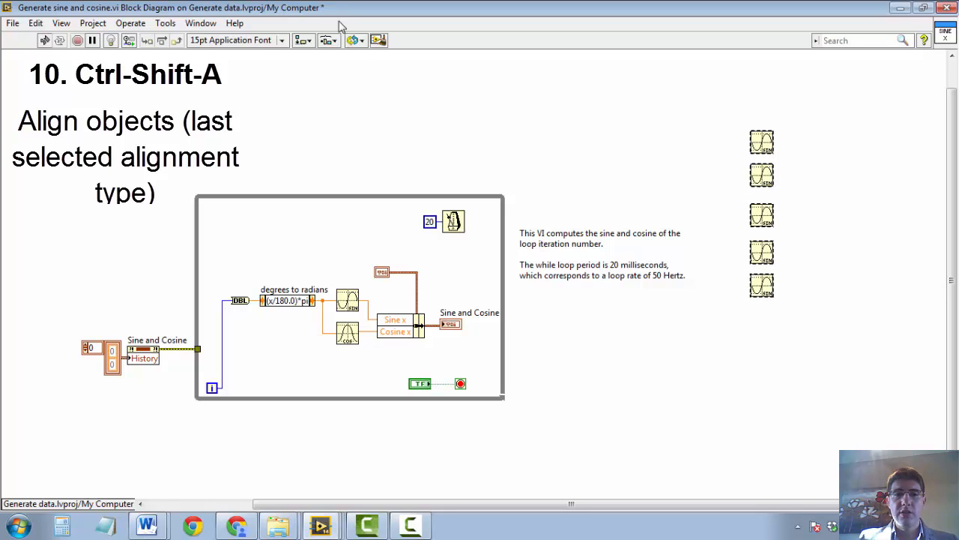
left_click(300, 39)
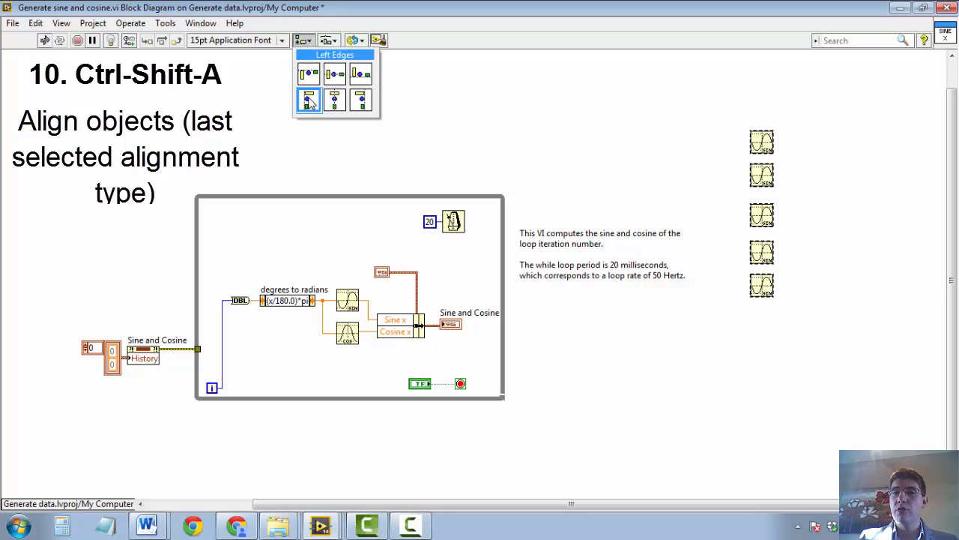
mouse_move(335, 98)
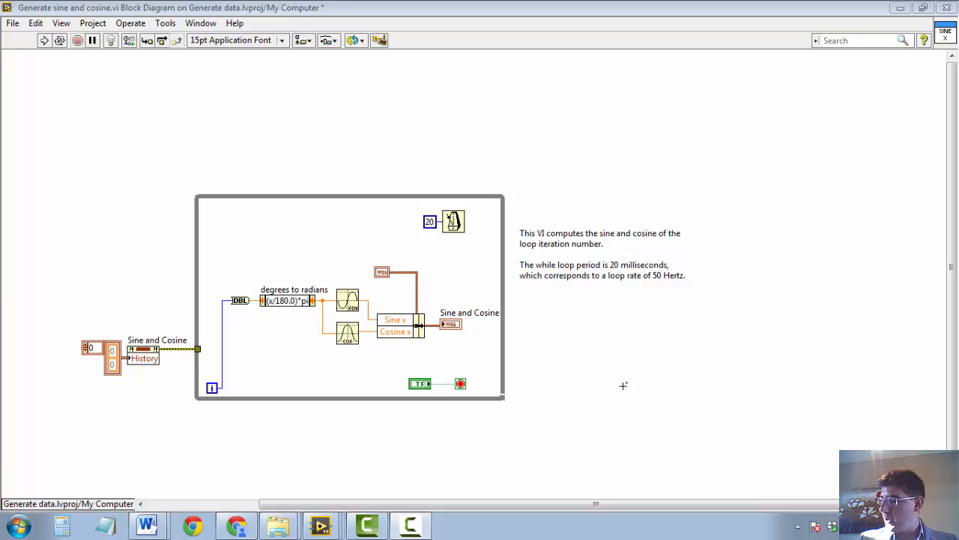
Bring up VI Properties and switch to the Documentation category
key("ctrl+i")
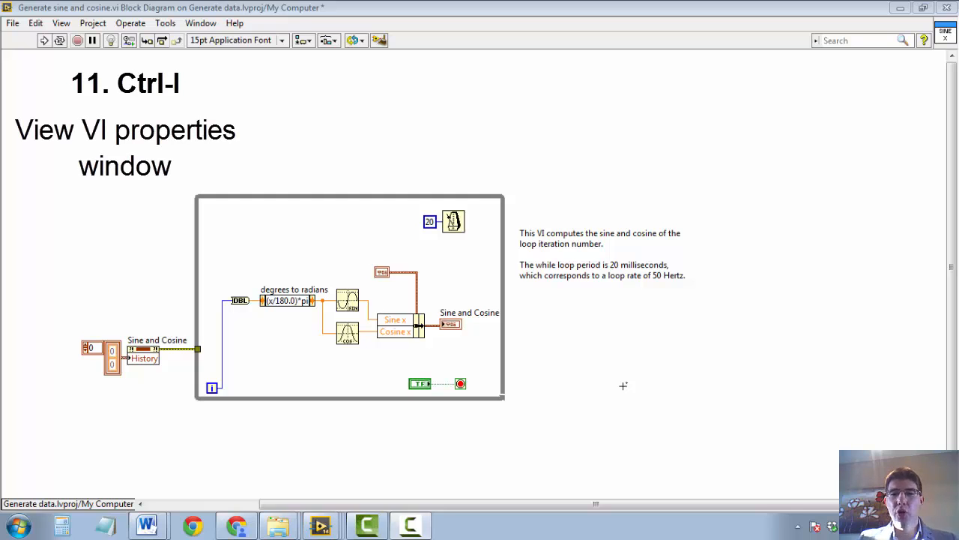
key("ctrl+i")
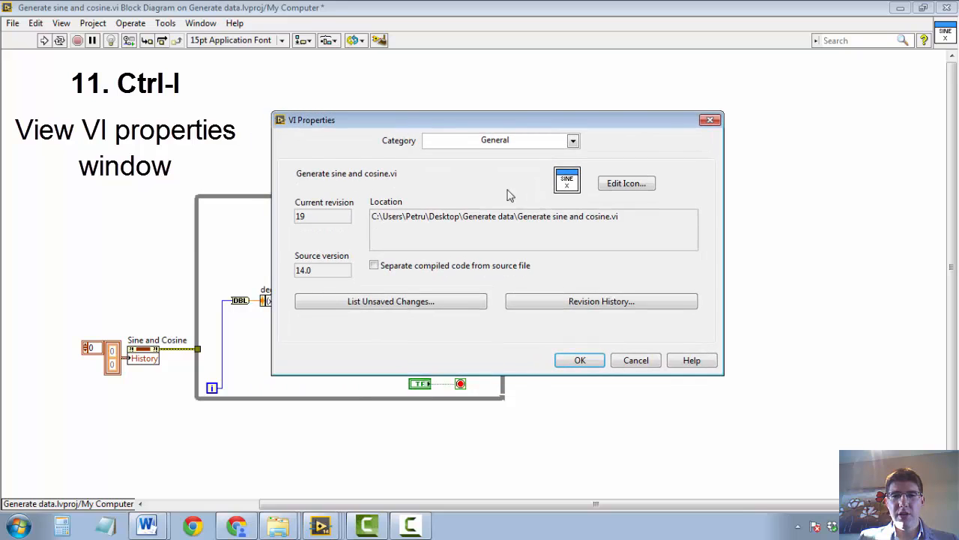
mouse_move(537, 155)
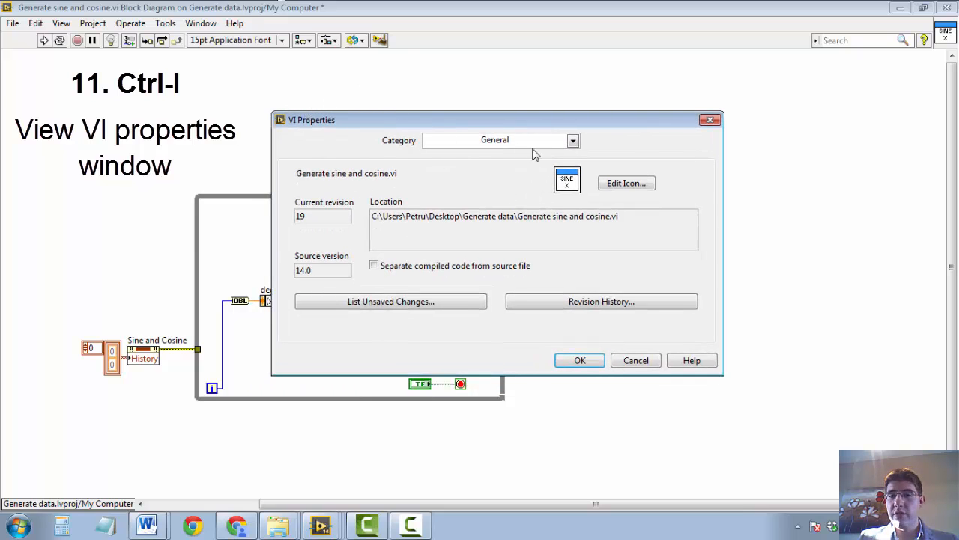
left_click(572, 141)
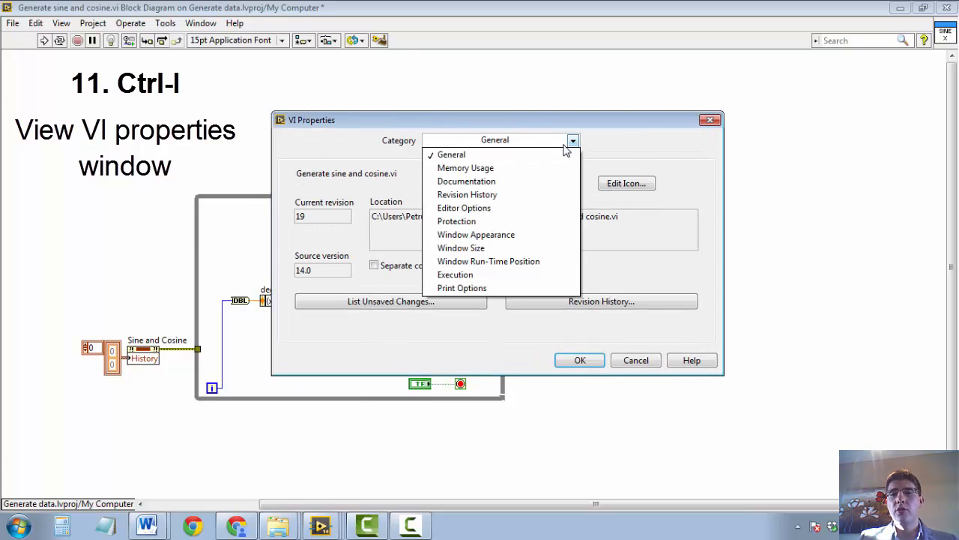
mouse_move(458, 181)
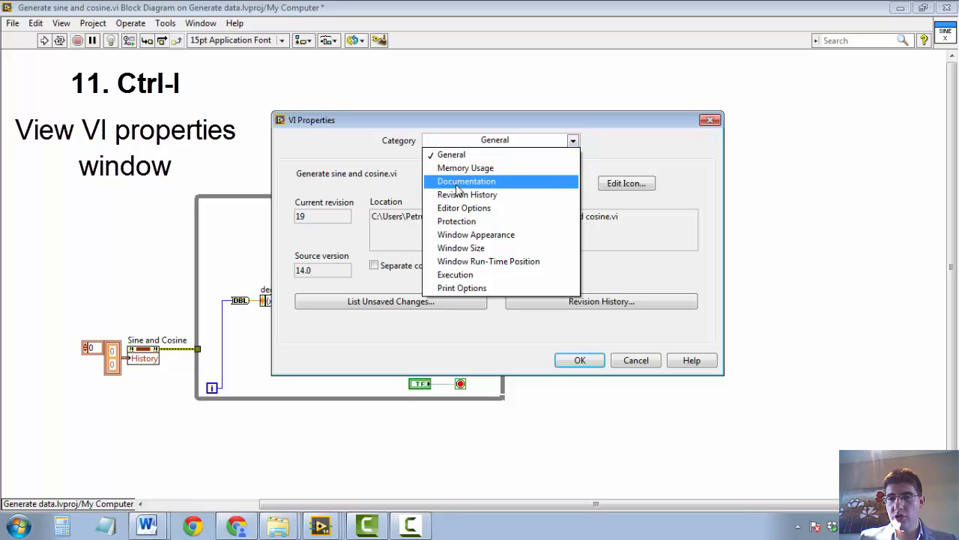
left_click(466, 180)
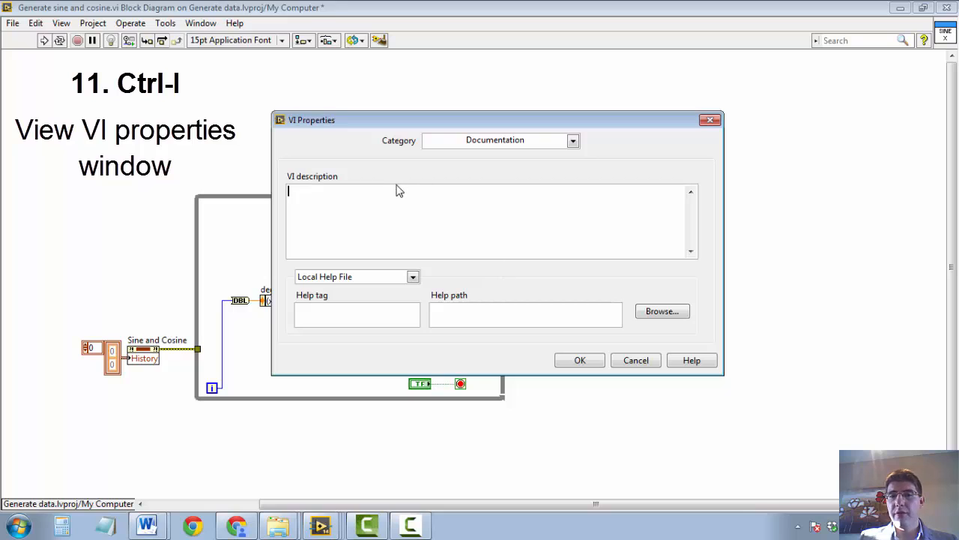
mouse_move(426, 225)
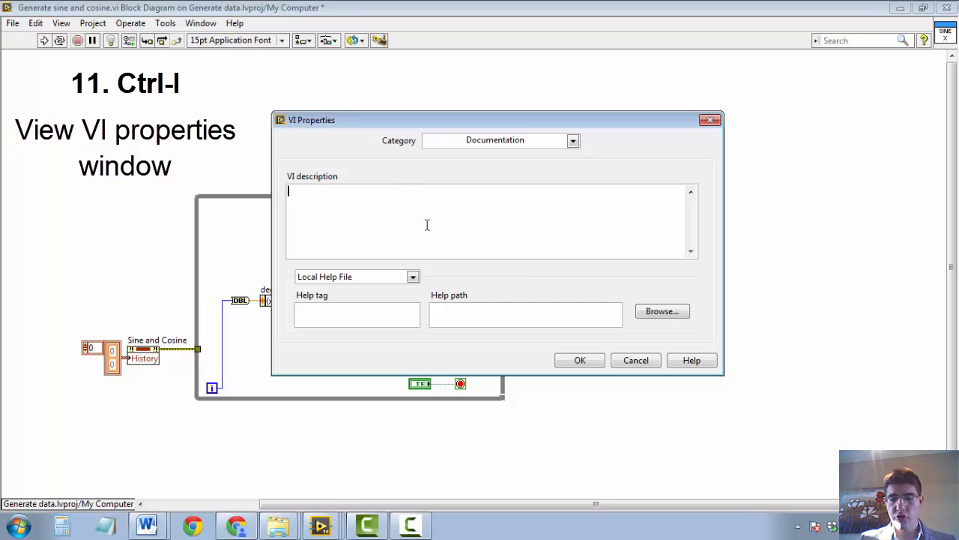
Enter the VI description "This is the description of my VI." and confirm it
type("1")
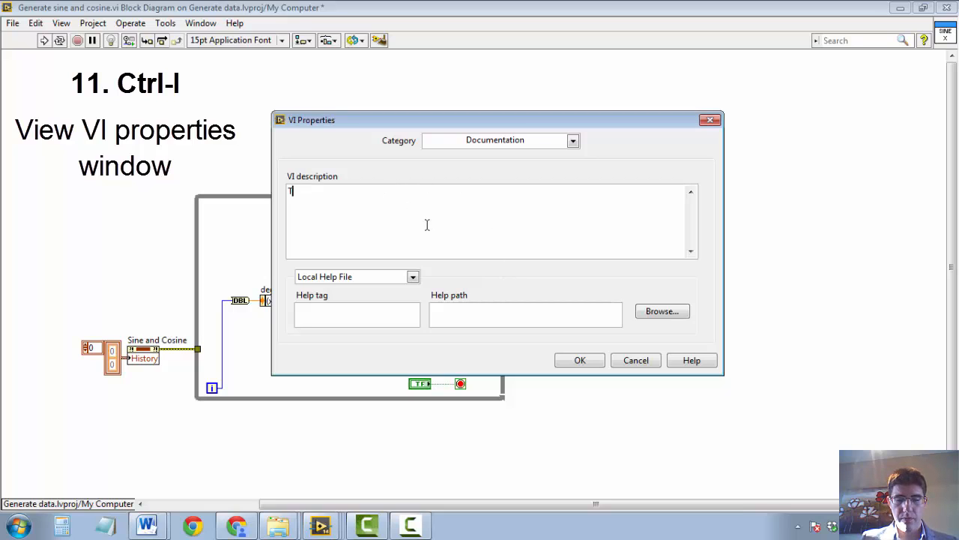
type("his is t")
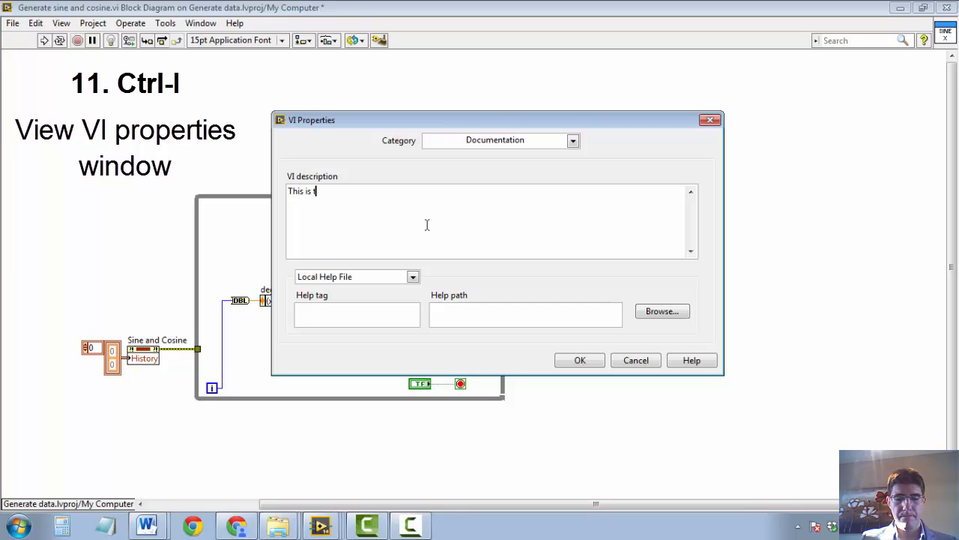
type("he description")
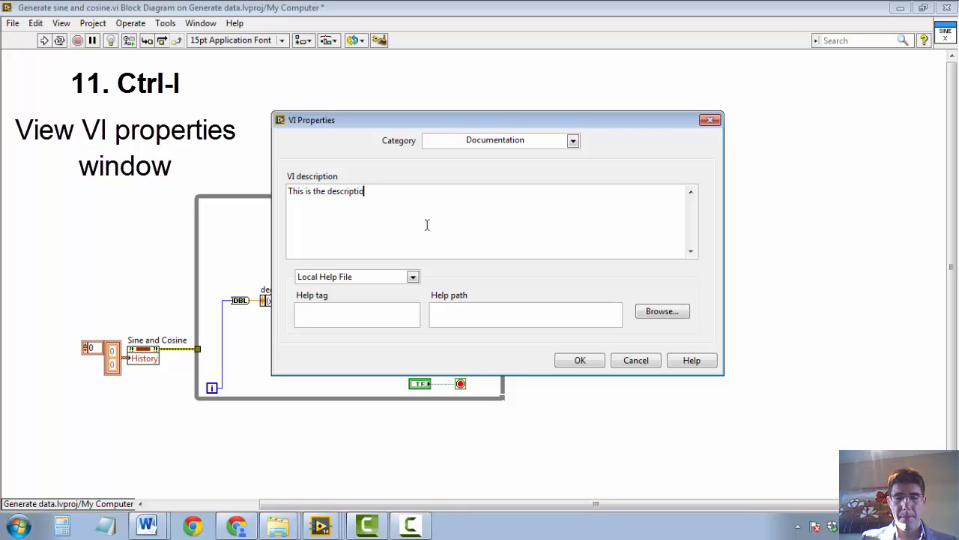
type("n of my VI")
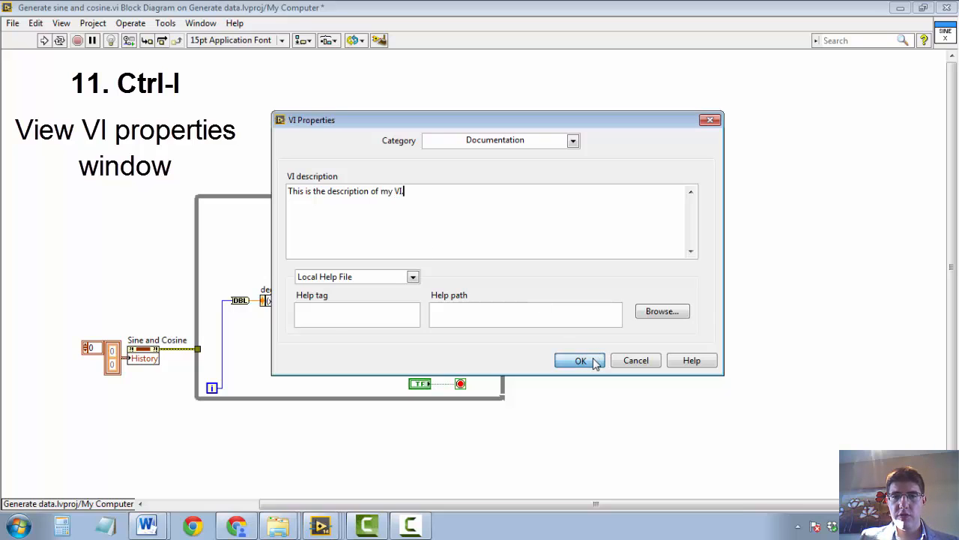
left_click(580, 360)
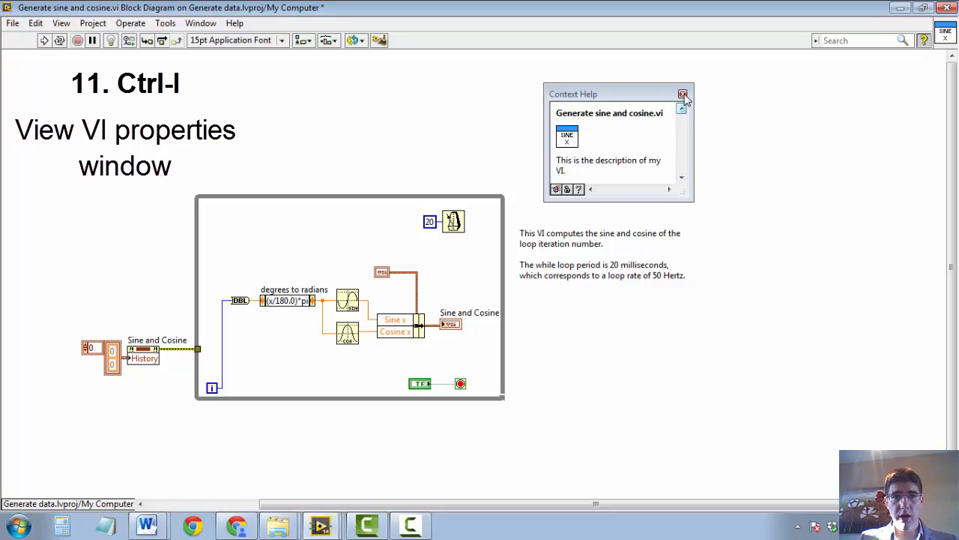
Close Context Help, review the description via File > VI Properties and confirm it unchanged
left_click(683, 93)
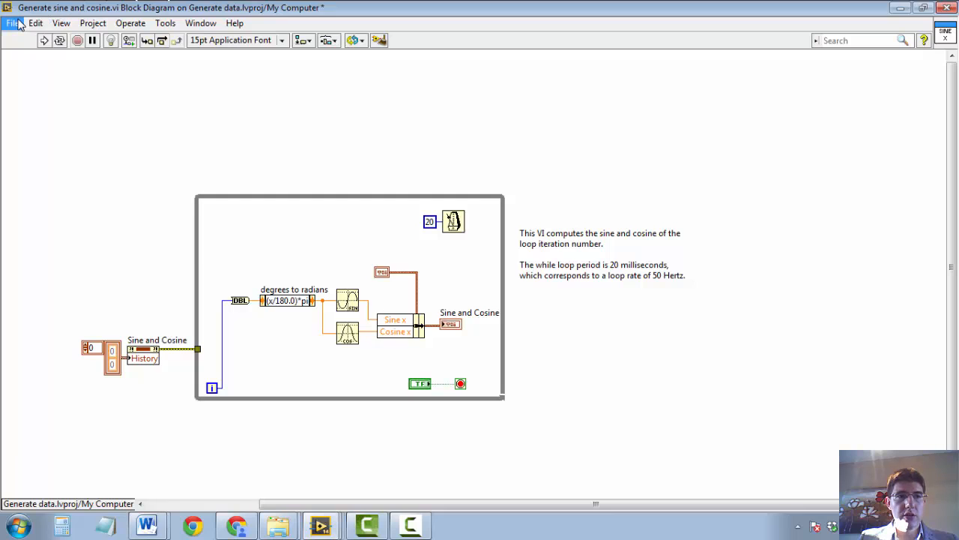
left_click(12, 23)
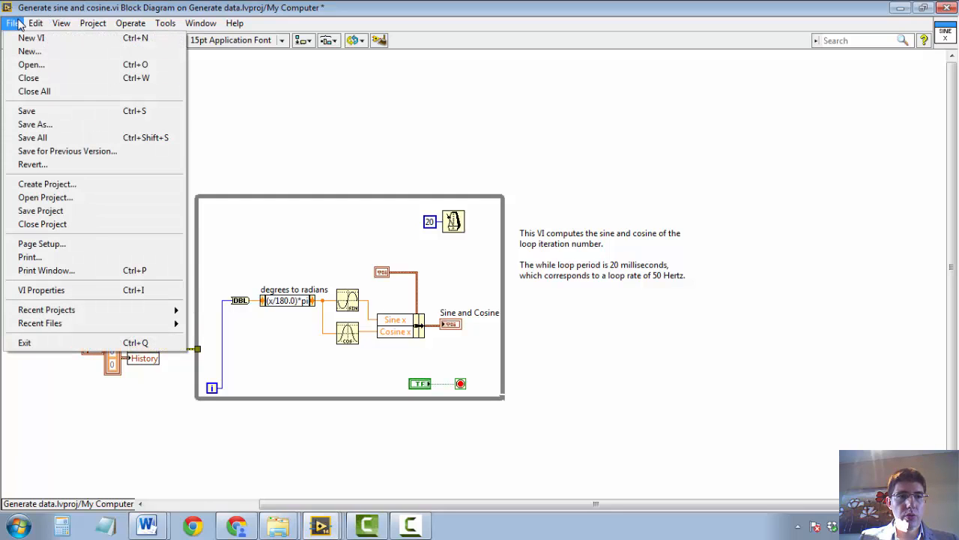
mouse_move(42, 290)
type("This is the description of my VI")
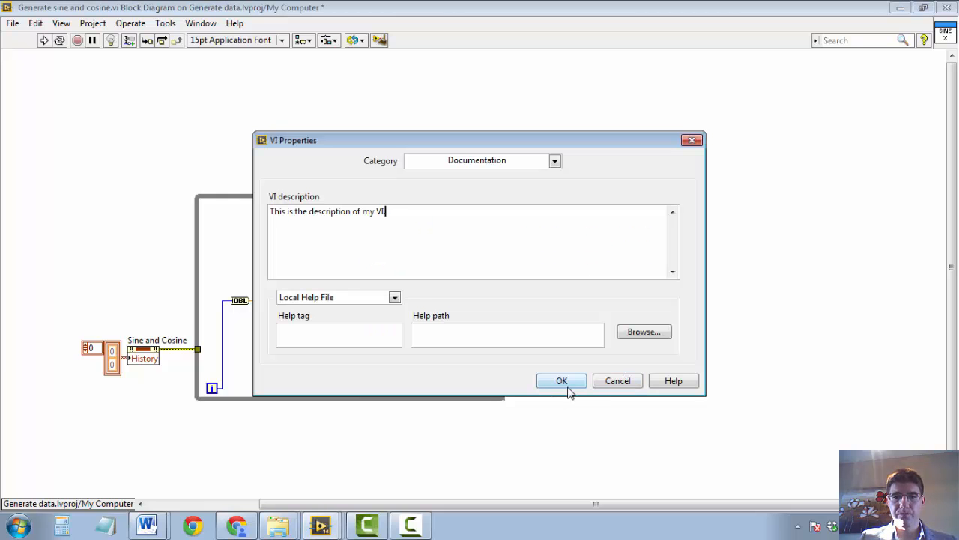
left_click(560, 381)
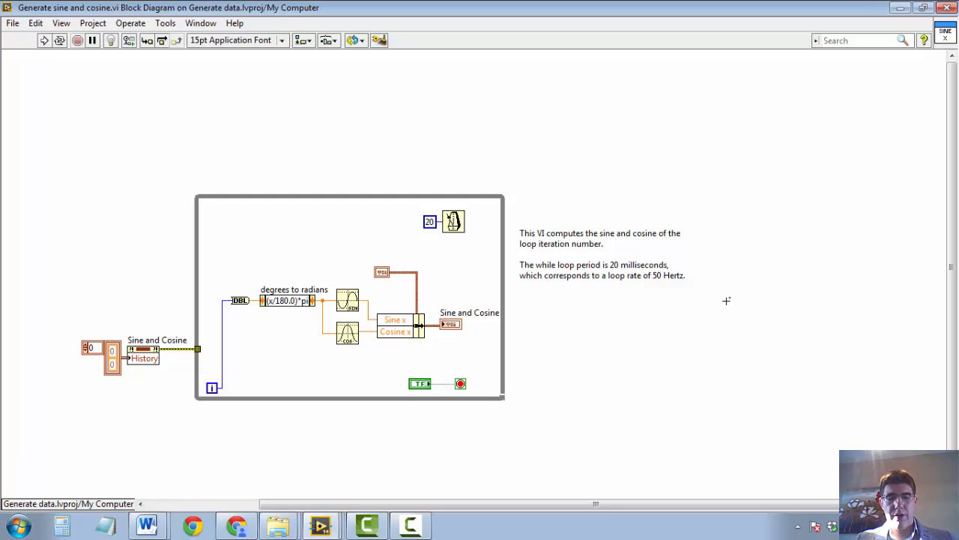
Close the sine-and-cosine VI's windows with Ctrl+W, returning to the Project Explorer
key("ctrl+w")
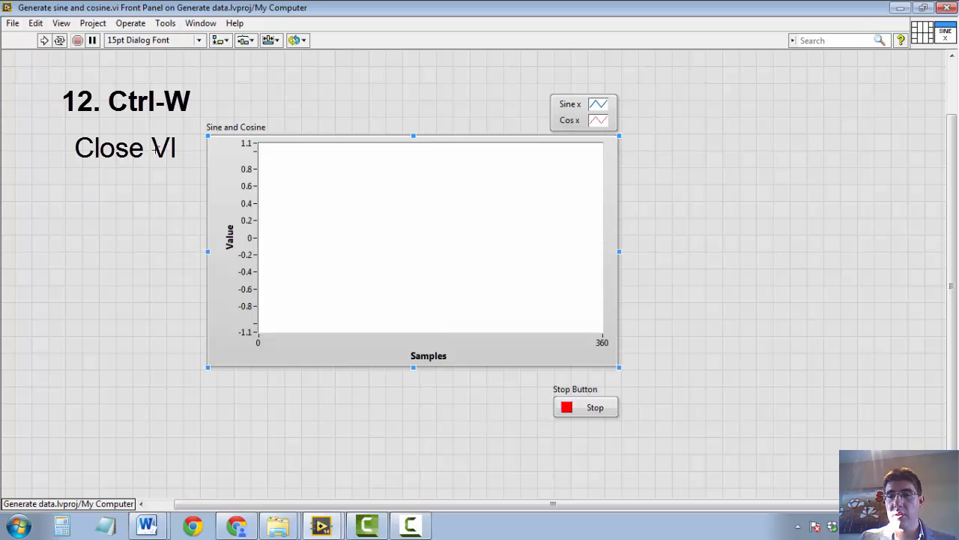
mouse_move(114, 195)
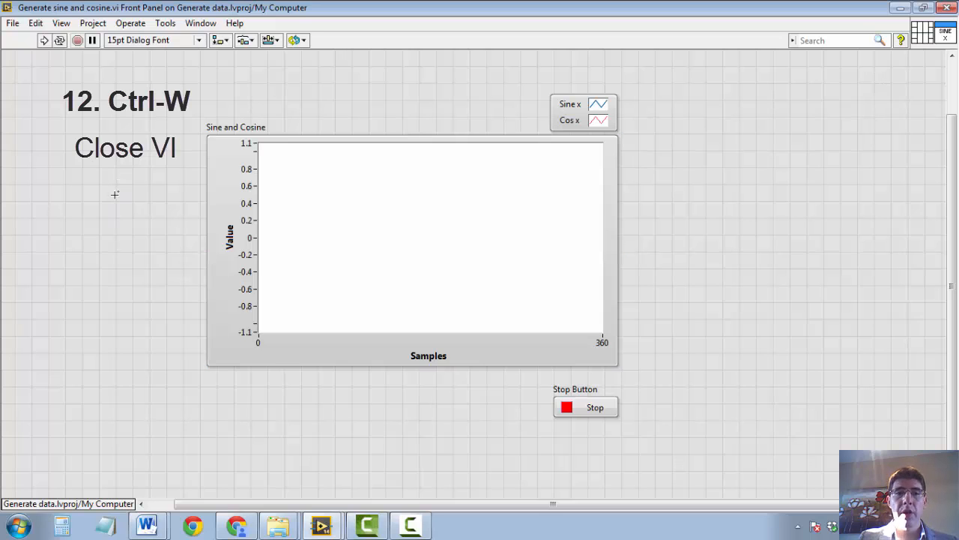
key("ctrl+w")
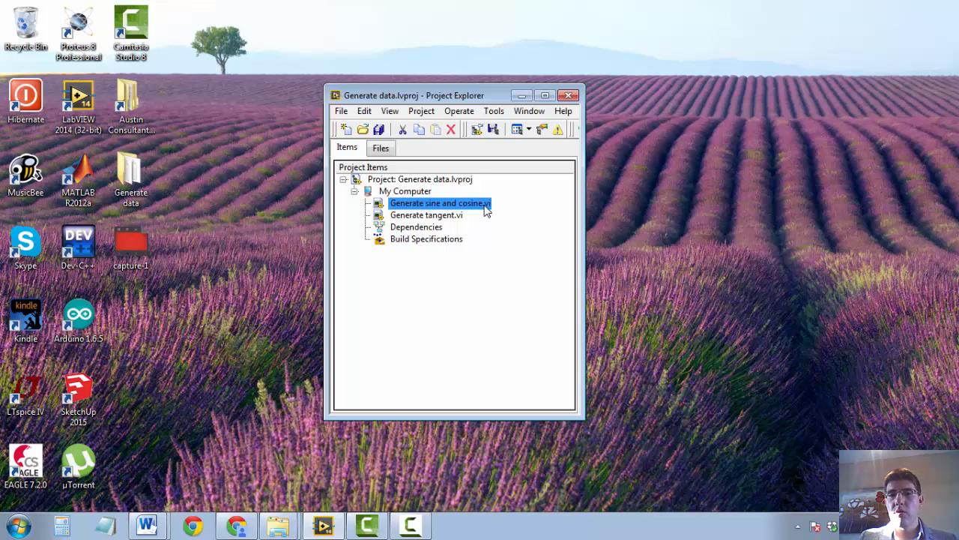
Reopen Generate sine and cosine.vi from the Project Explorer
double_click(438, 204)
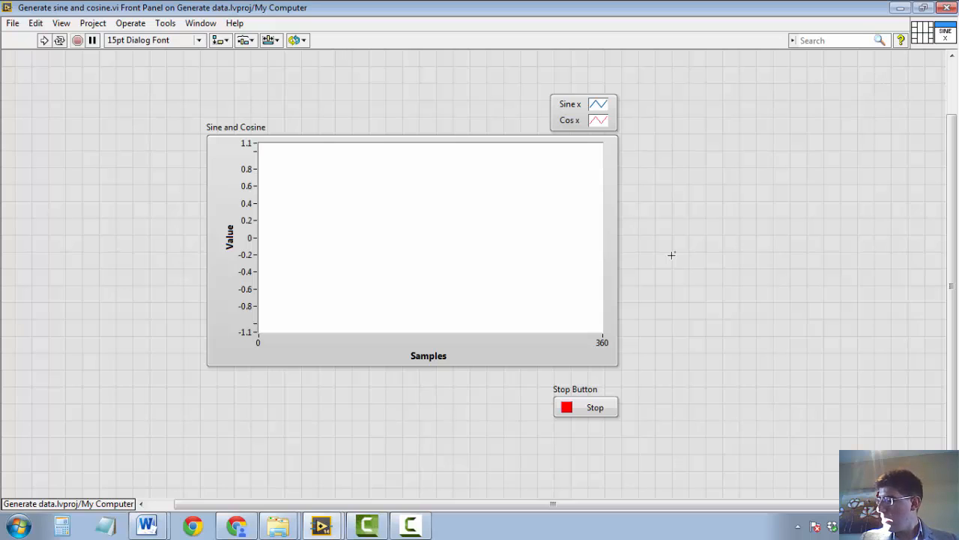
mouse_move(632, 297)
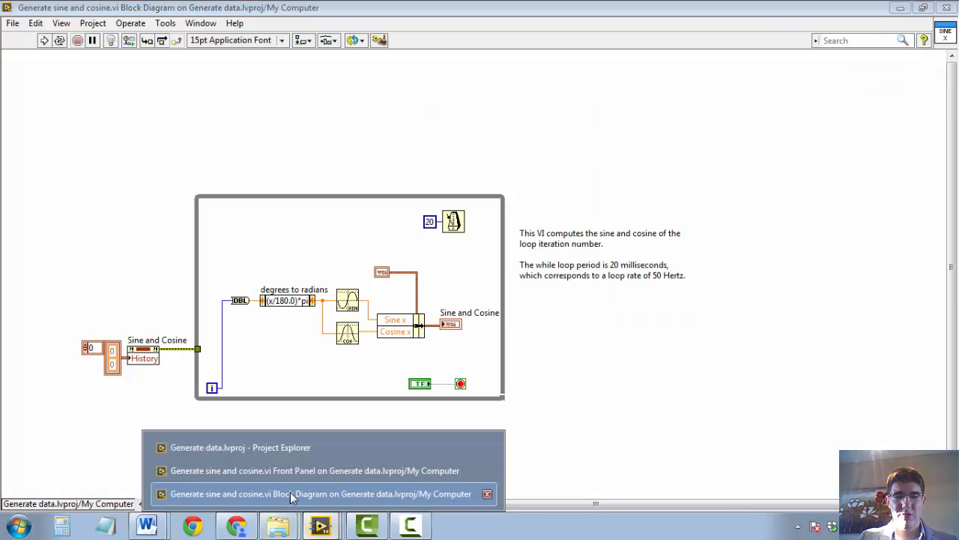
Open Generate tangent.vi from the Project Explorer to show its block diagram
left_click(240, 446)
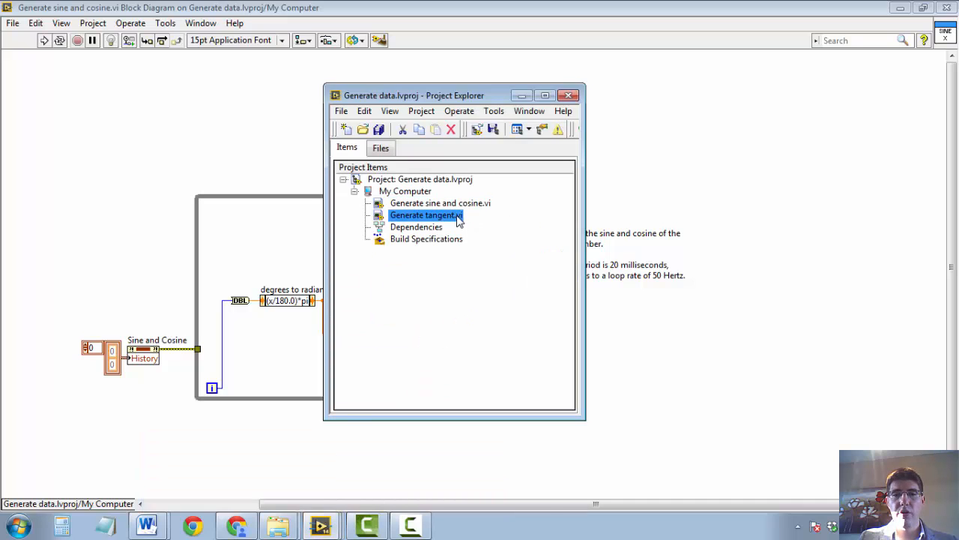
double_click(426, 216)
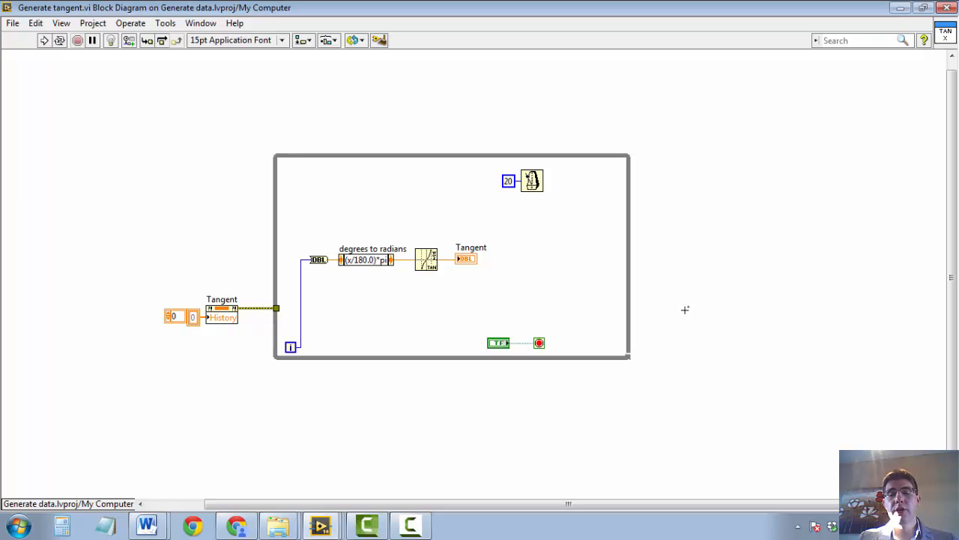
mouse_move(686, 313)
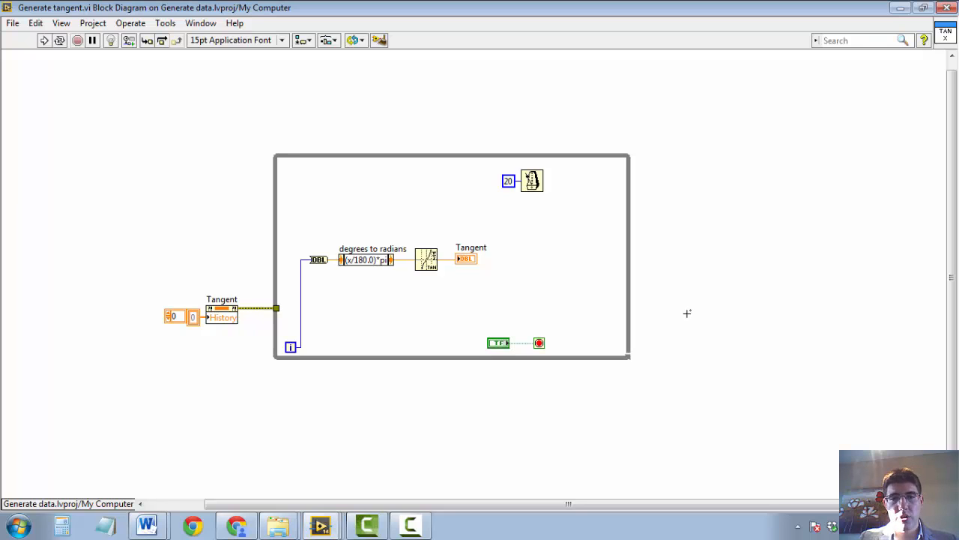
Bring up the All Windows list with Ctrl+Shift+W and browse the open VI window entries
key("ctrl+shift+w")
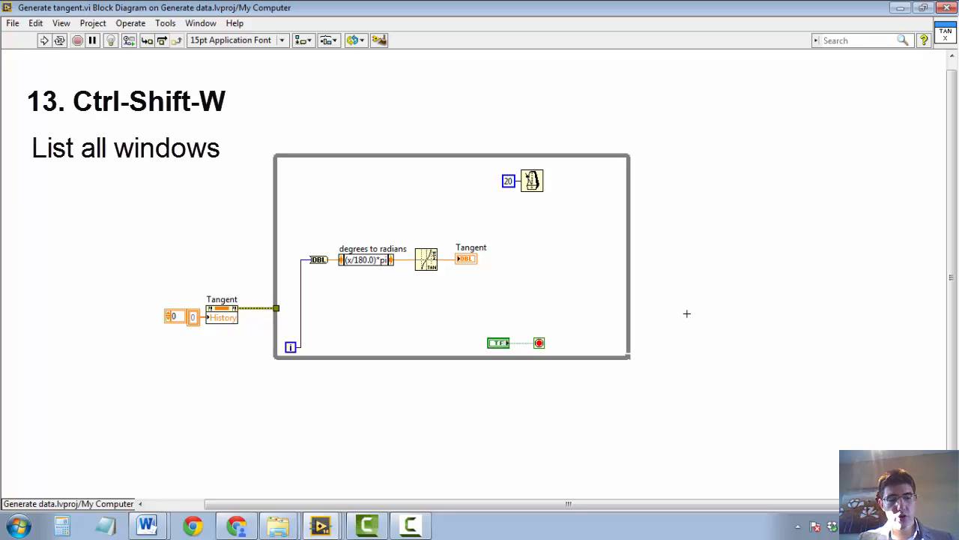
key("ctrl+shift+w")
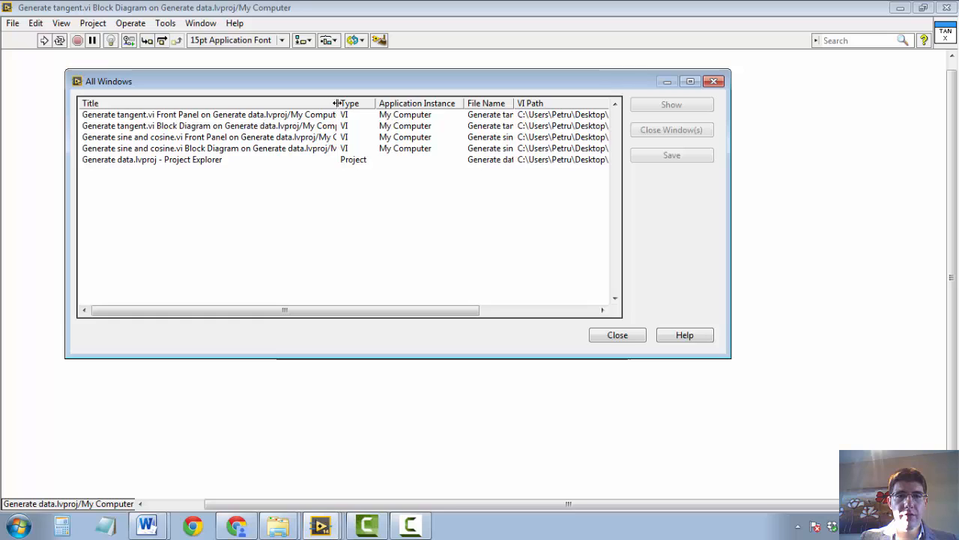
left_click(225, 148)
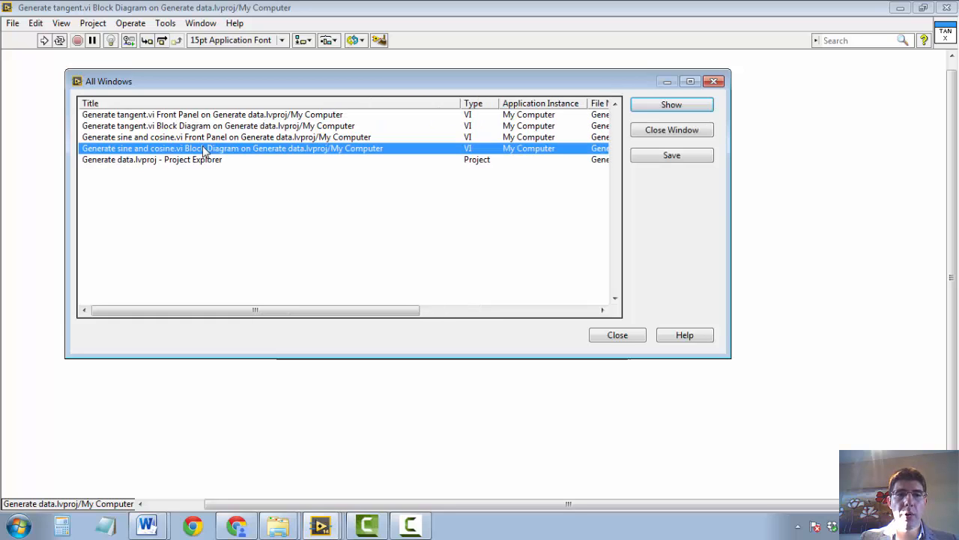
left_click(219, 126)
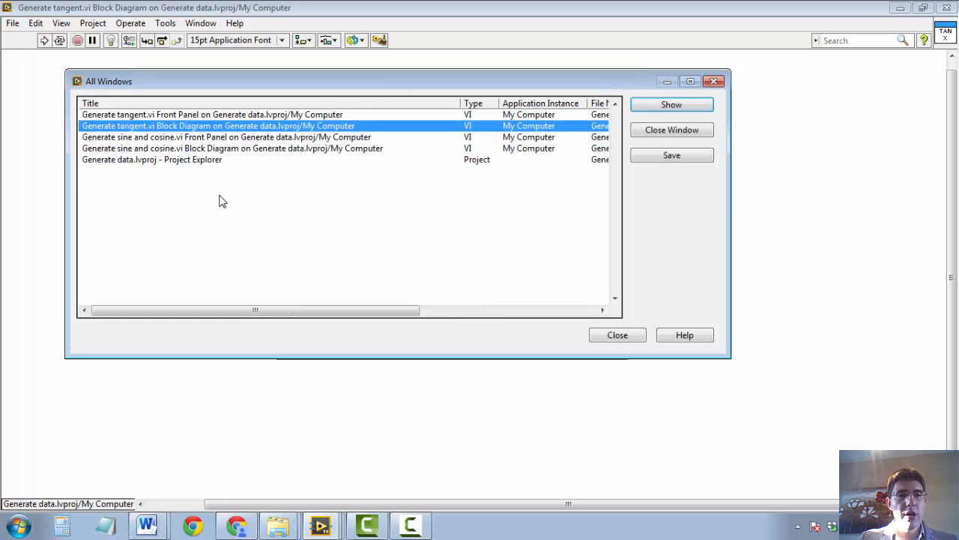
left_click(230, 148)
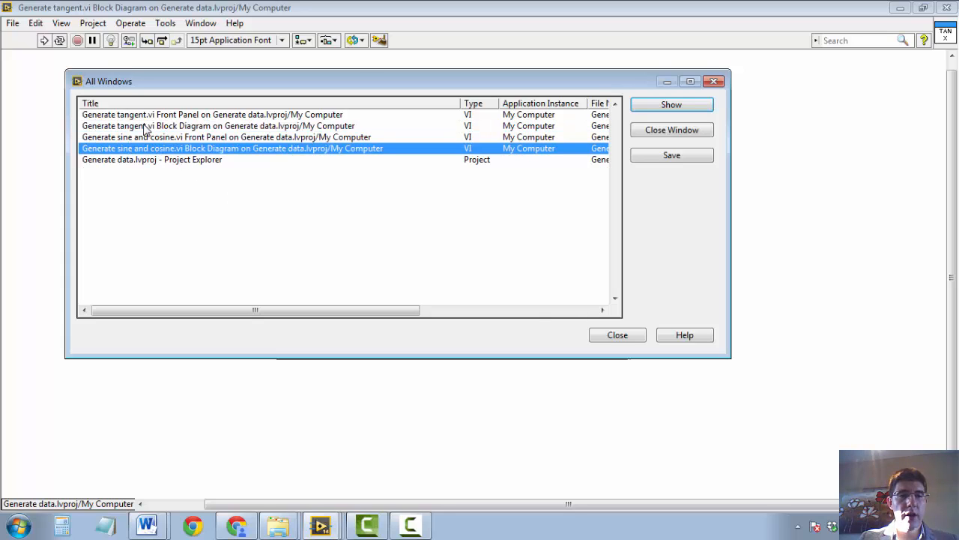
left_click(212, 114)
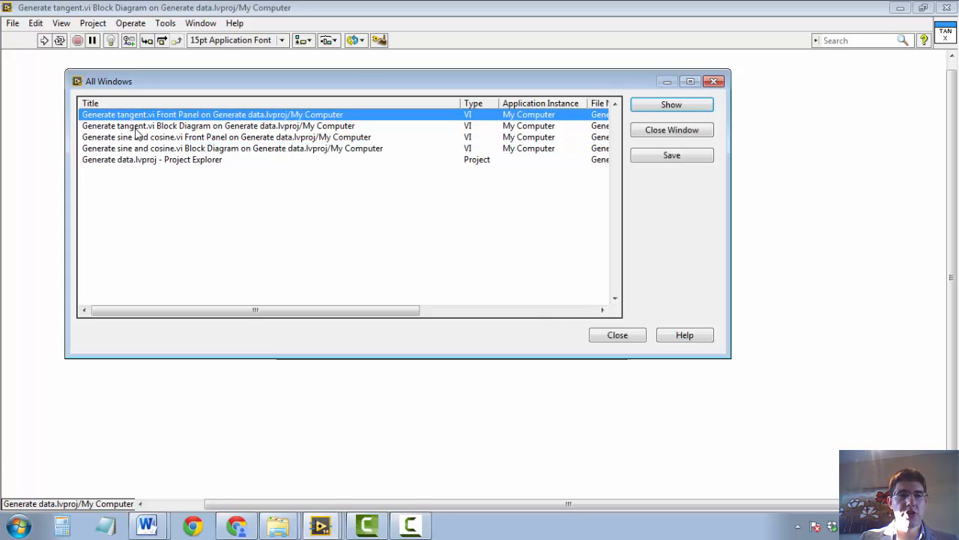
Select both Generate tangent.vi entries (front panel and block diagram) and close them
left_click(224, 136)
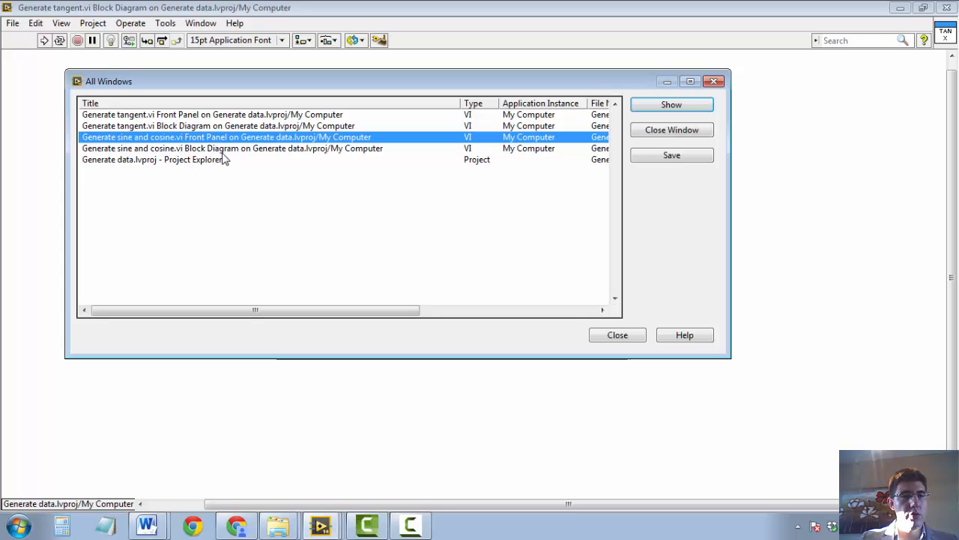
left_click(225, 149)
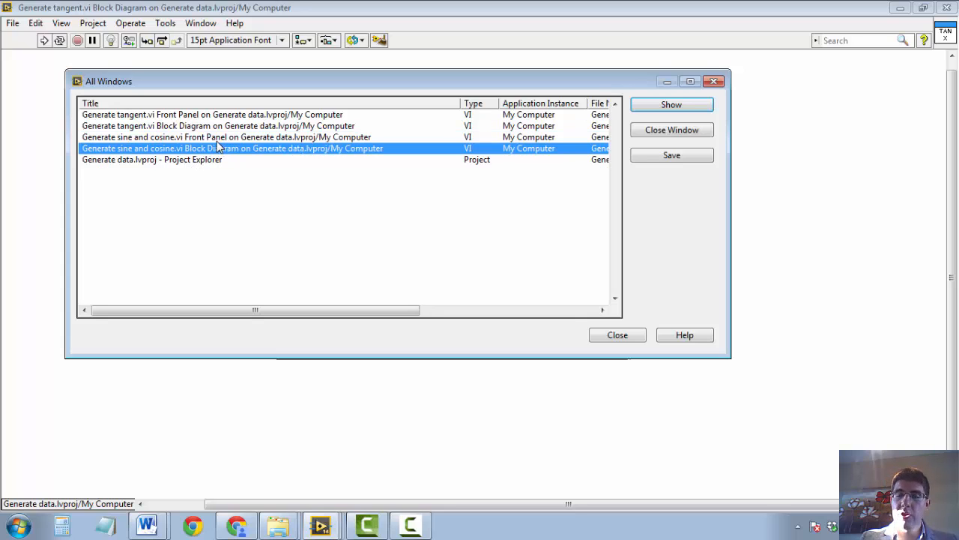
left_click(224, 137)
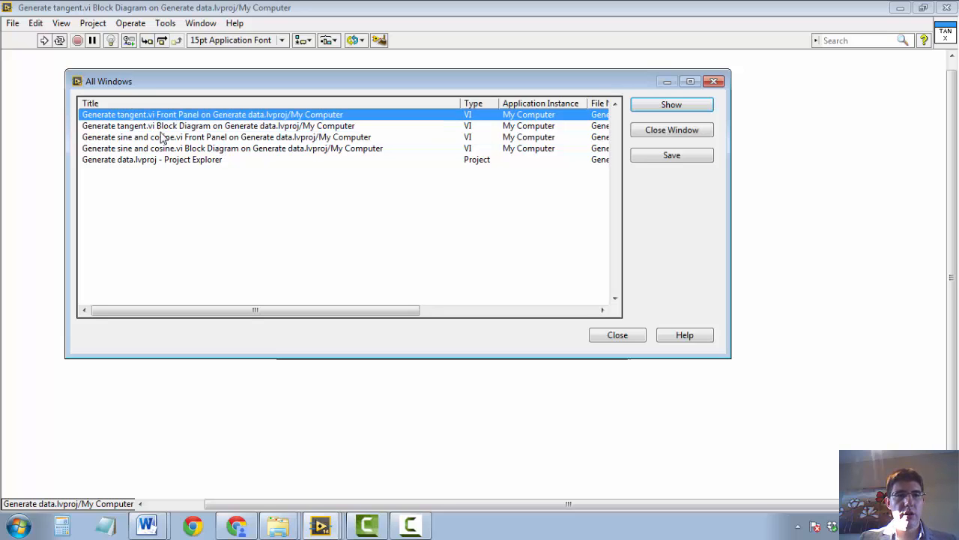
left_click(217, 126)
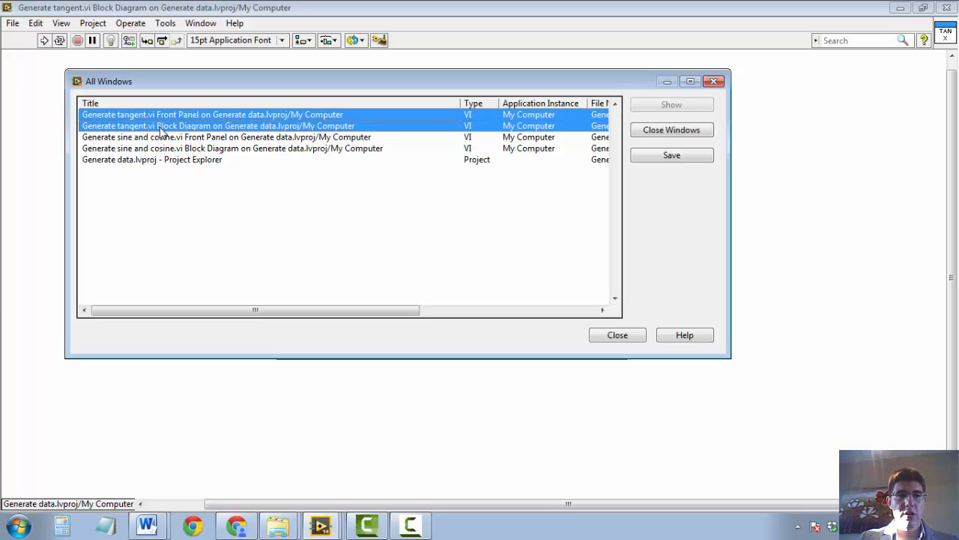
mouse_move(153, 135)
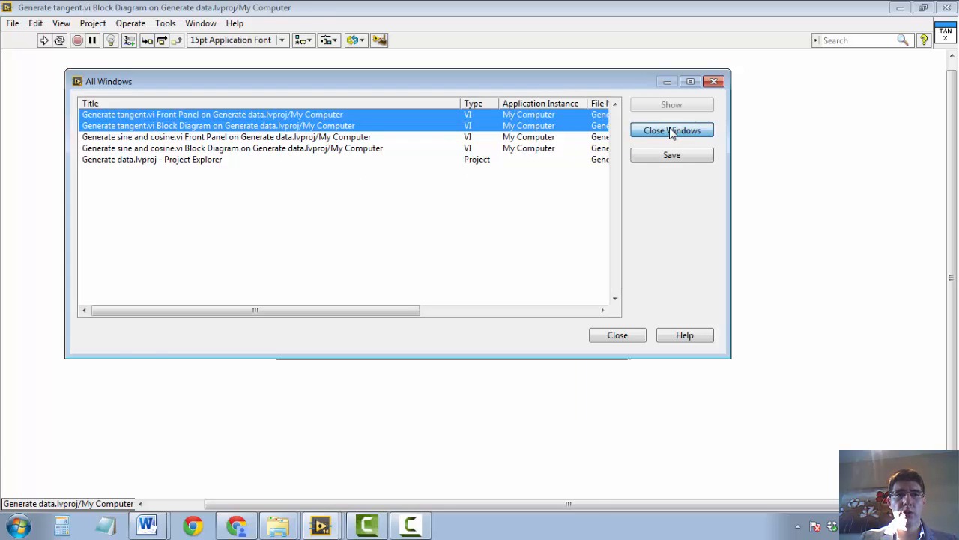
left_click(672, 128)
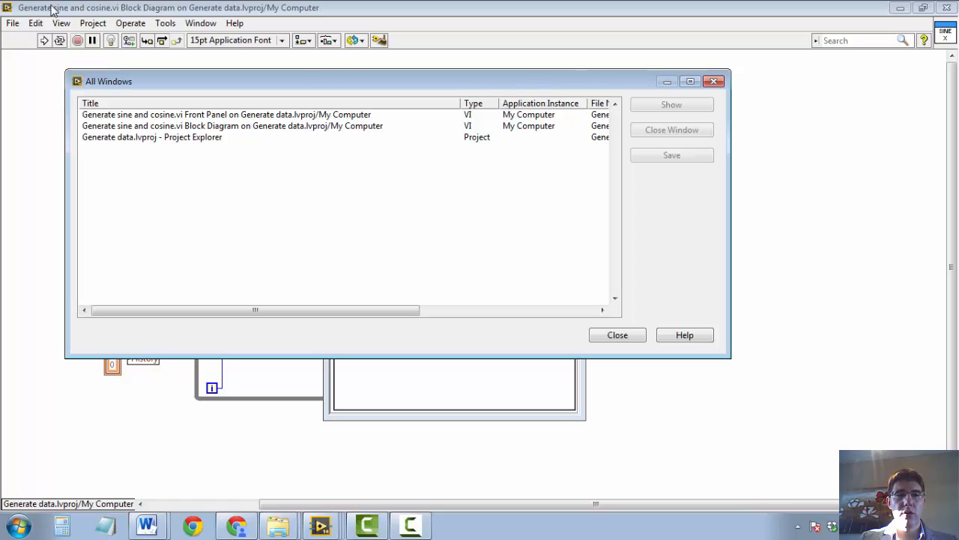
mouse_move(678, 354)
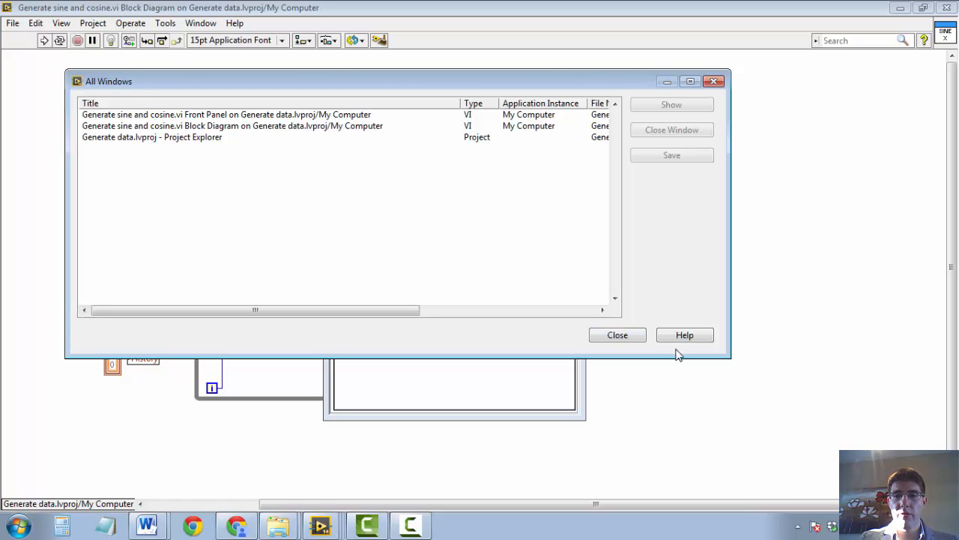
Close the All Windows dialog to return to the sine and cosine block diagram
left_click(618, 336)
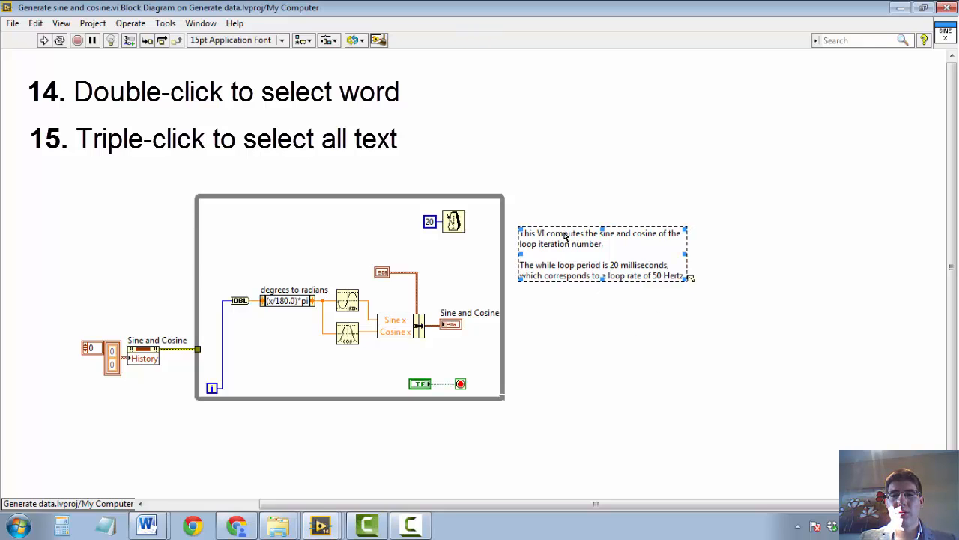
double_click(565, 233)
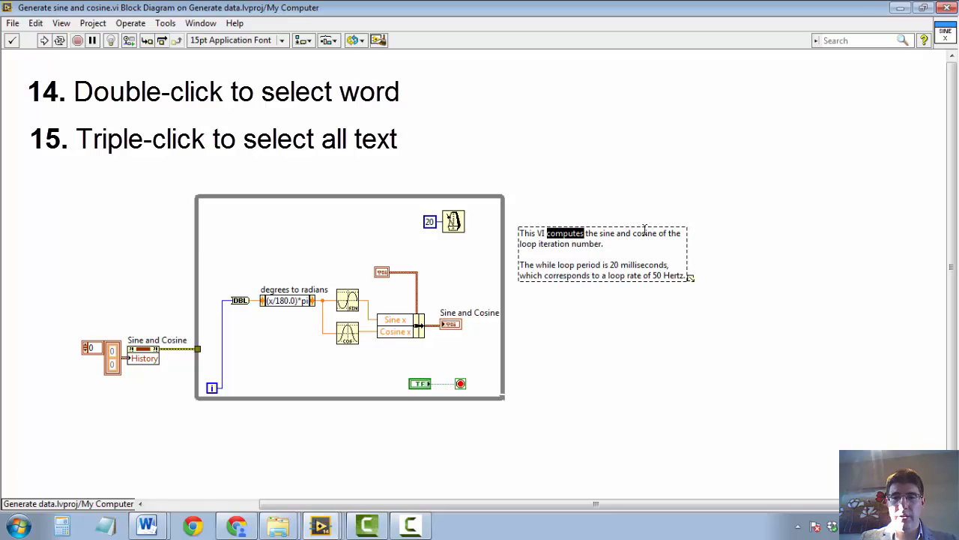
double_click(607, 233)
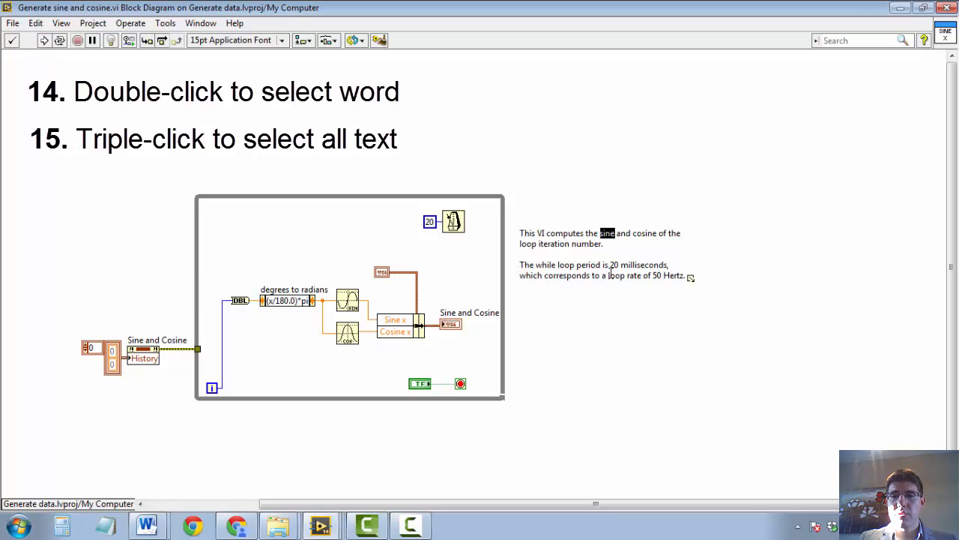
double_click(643, 264)
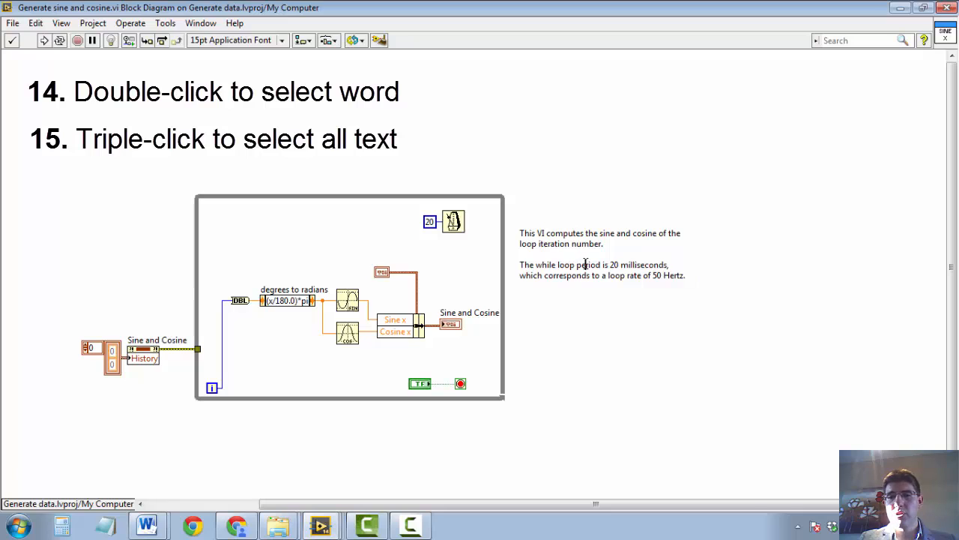
double_click(587, 264)
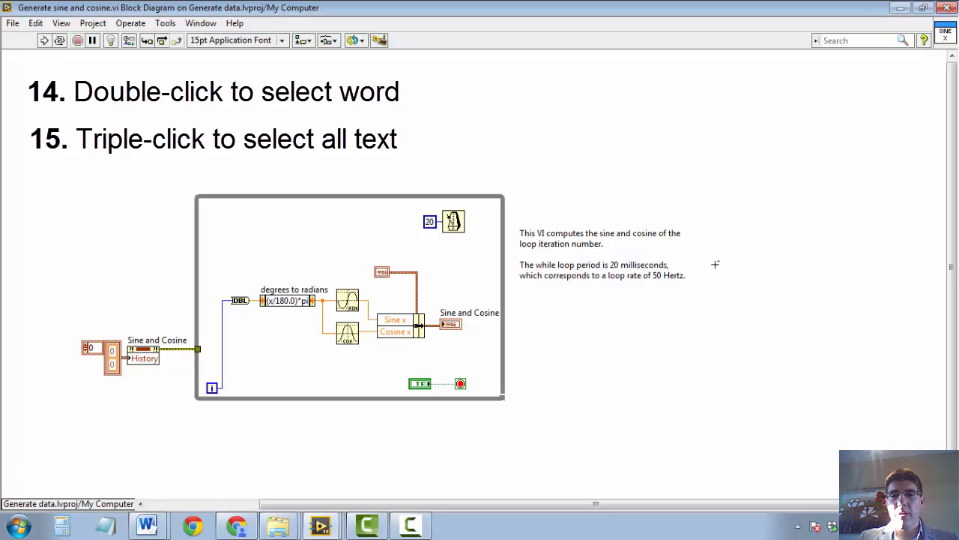
mouse_move(619, 246)
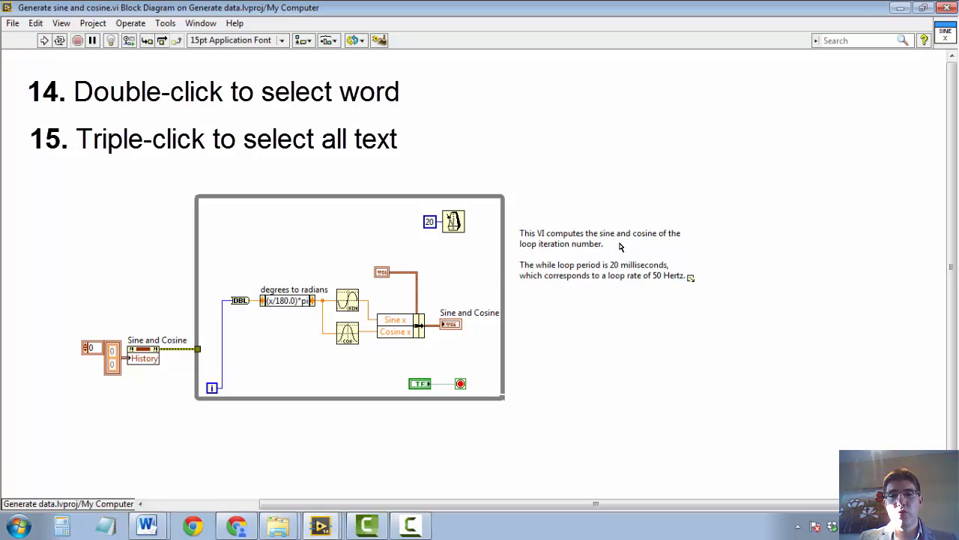
triple_click(599, 238)
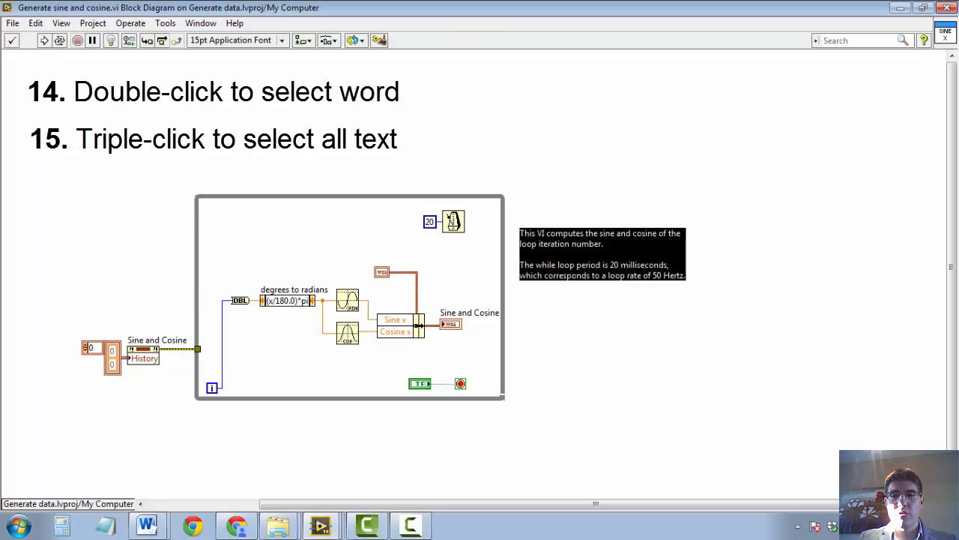
mouse_move(635, 208)
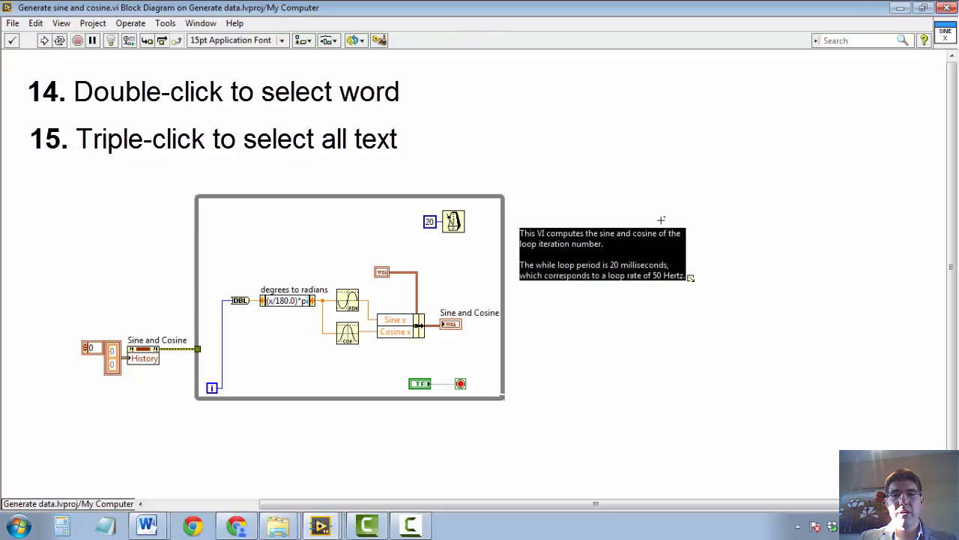
type("Cha")
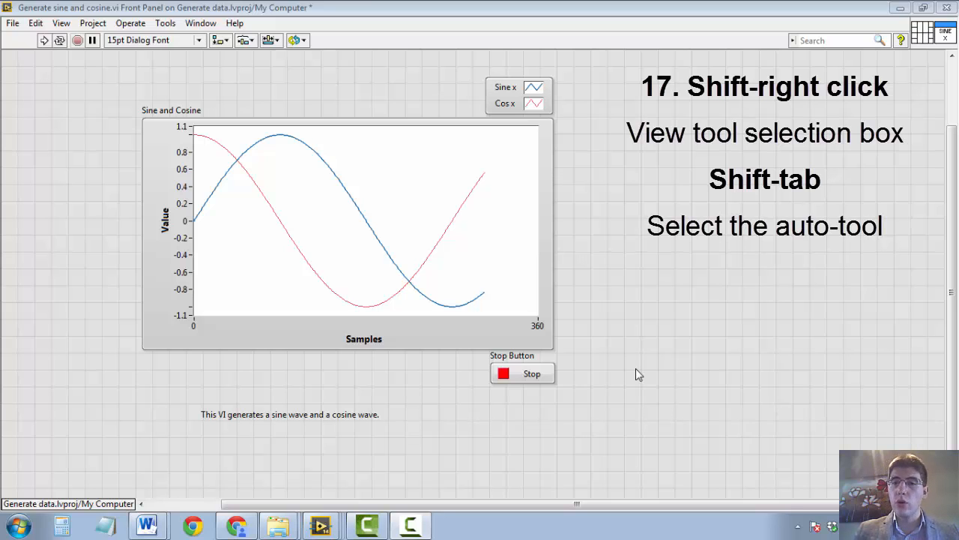
mouse_move(585, 395)
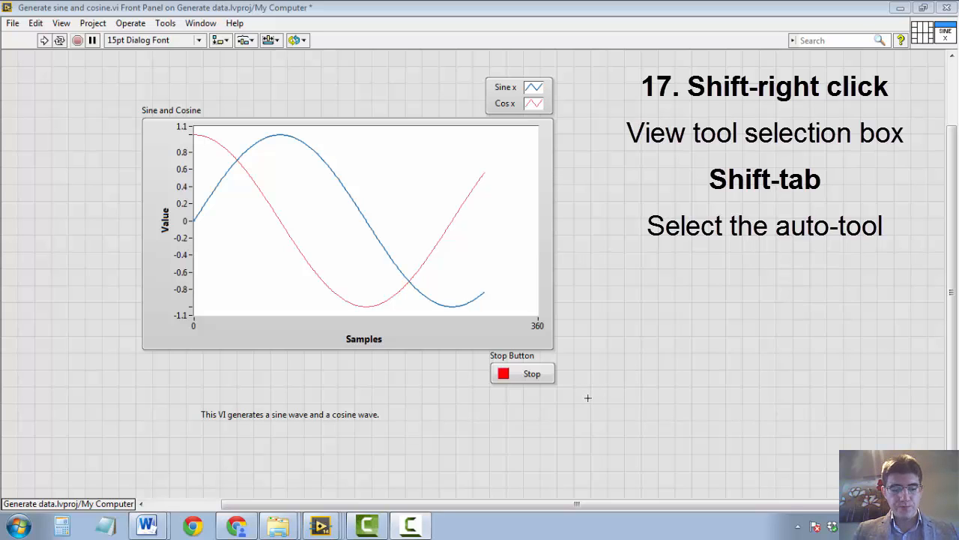
mouse_move(661, 293)
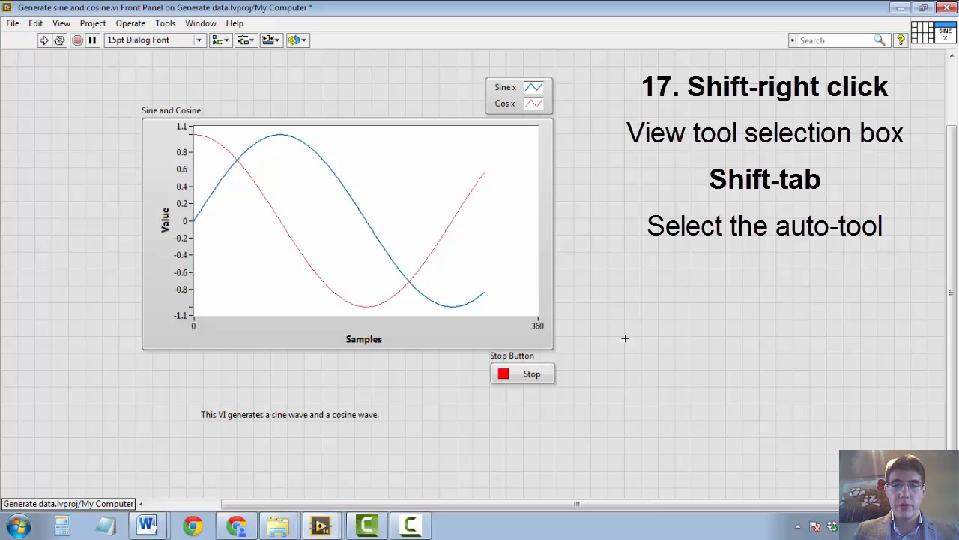
left_click(522, 372)
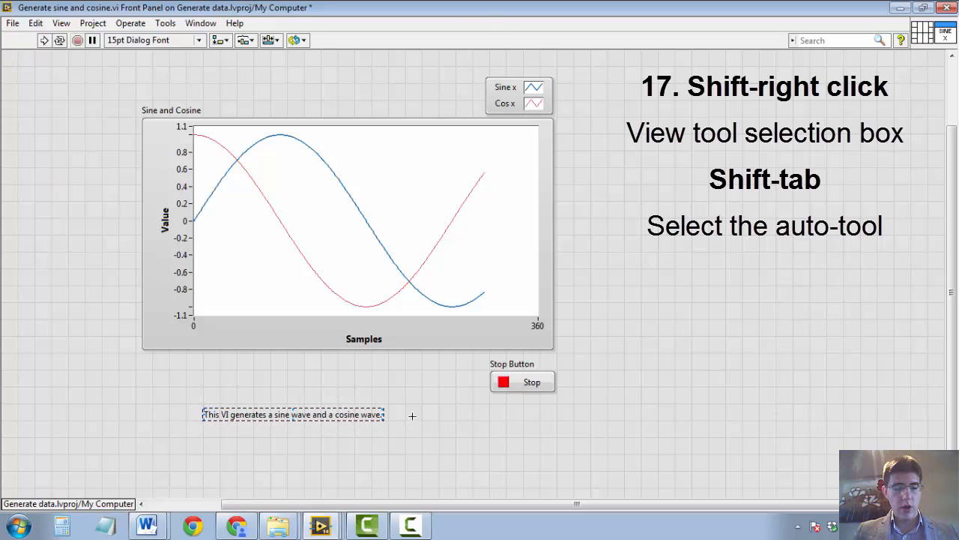
mouse_move(596, 420)
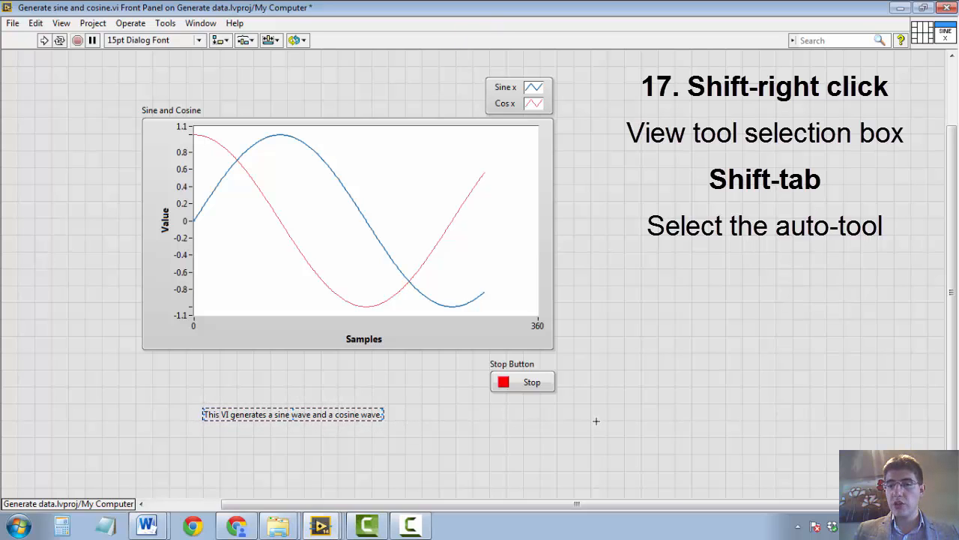
right_click(597, 419)
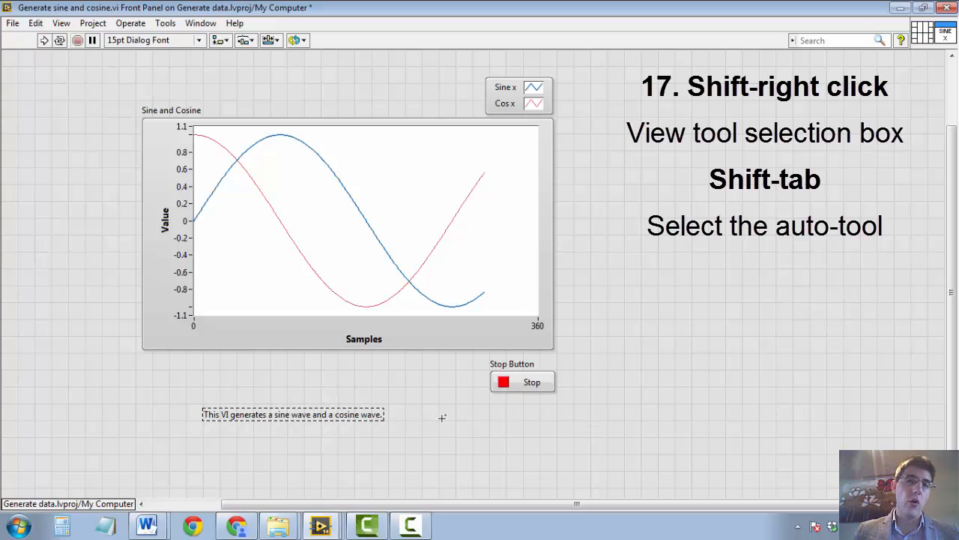
double_click(348, 414)
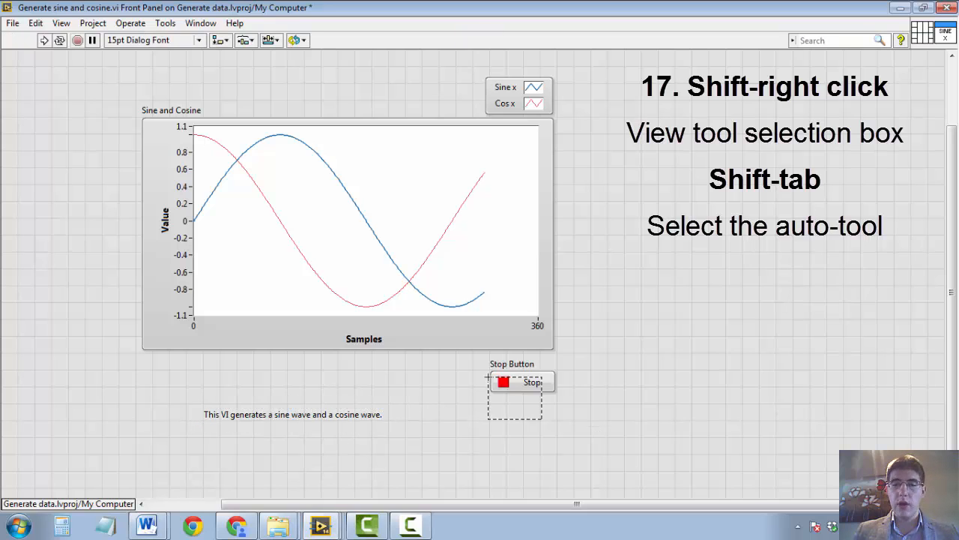
left_click(522, 383)
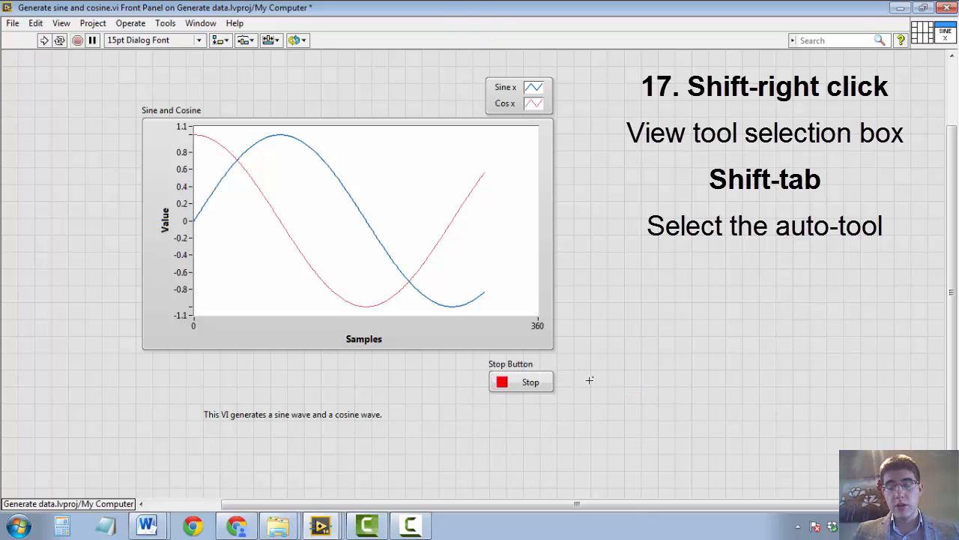
double_click(348, 413)
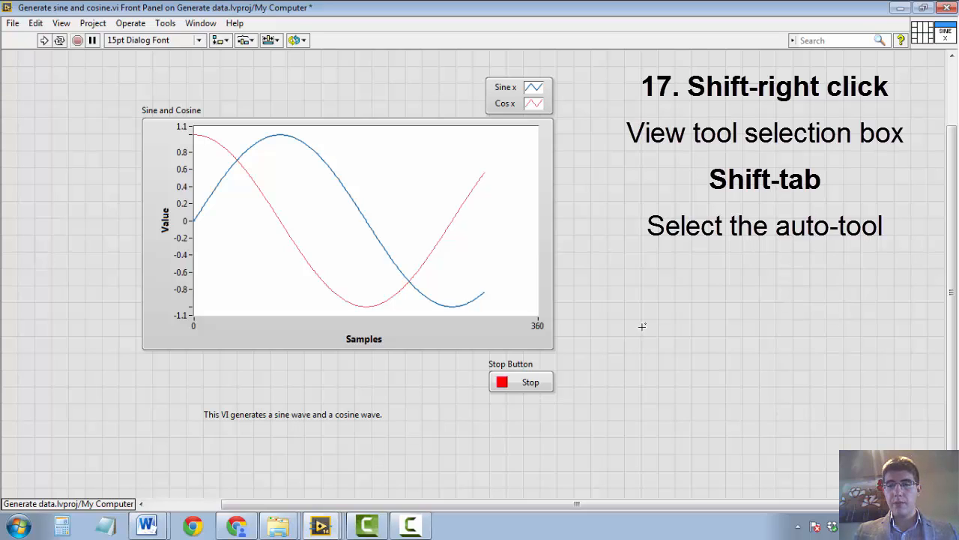
mouse_move(644, 295)
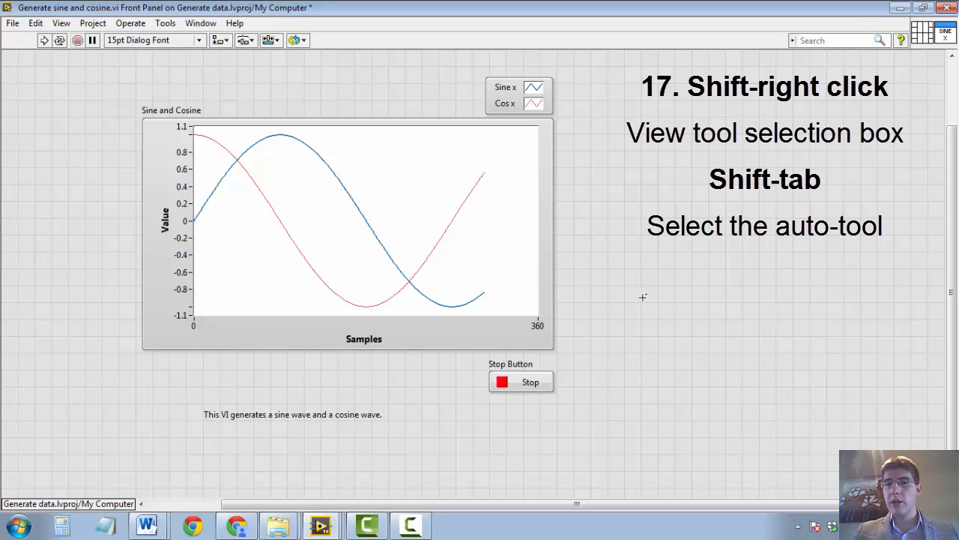
right_click(643, 297)
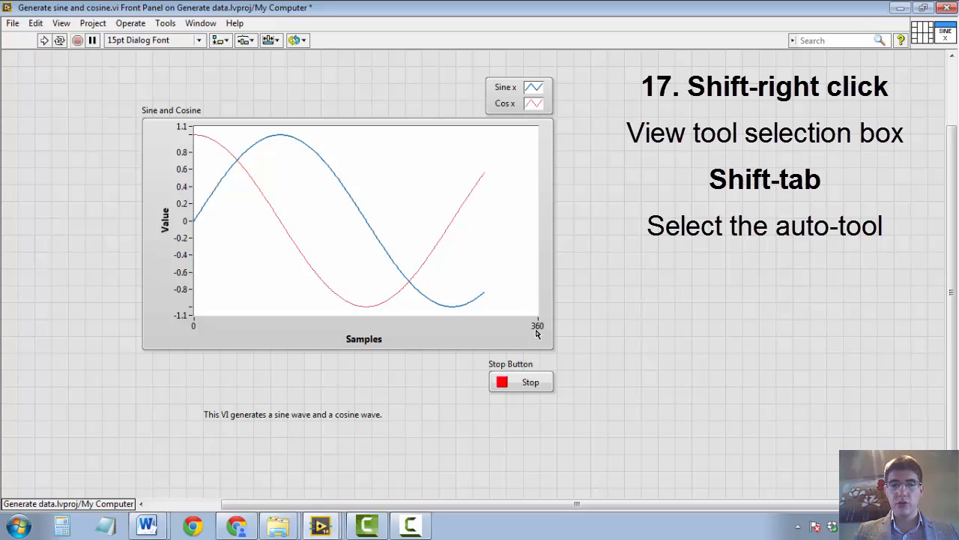
left_click(293, 414)
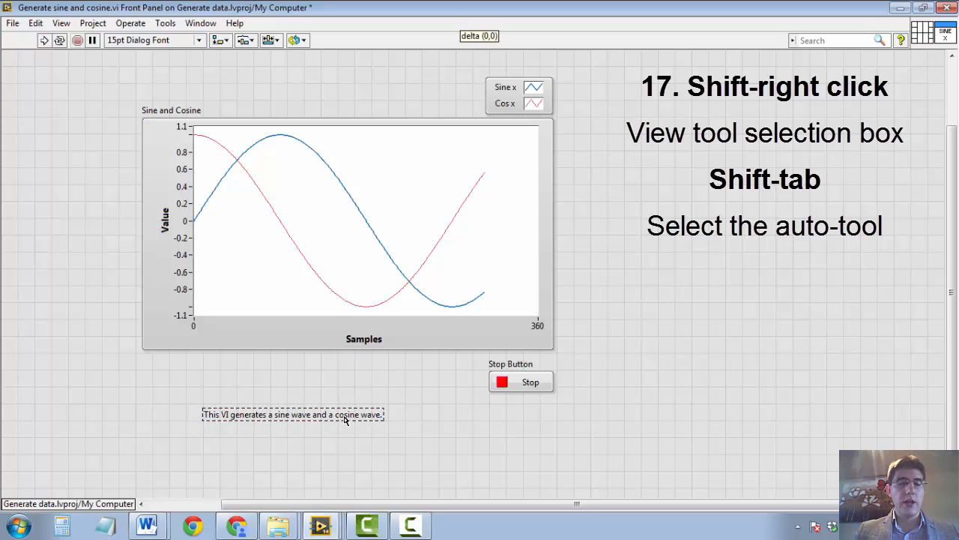